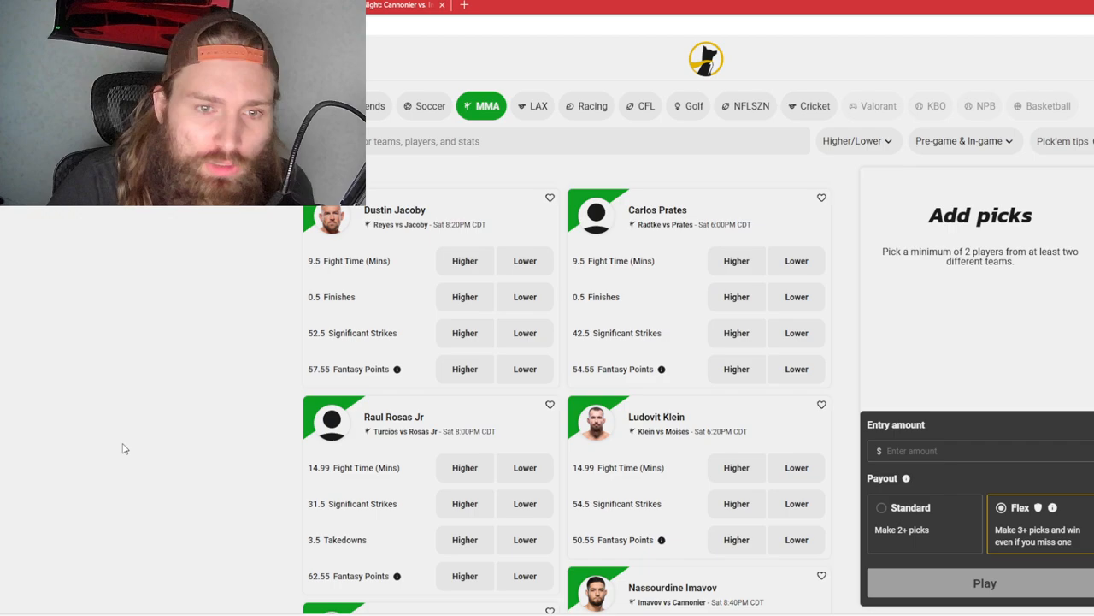
pyautogui.moveTo(345, 372)
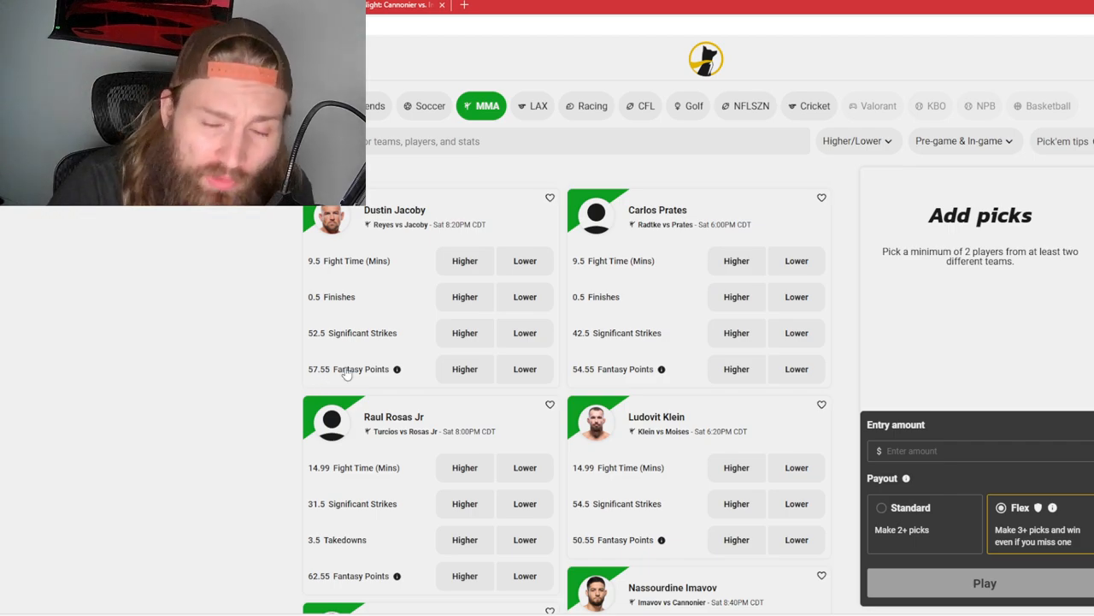
# - Browse the MMA board and read the pick'em rules explanation, then close it
pyautogui.scroll(3)
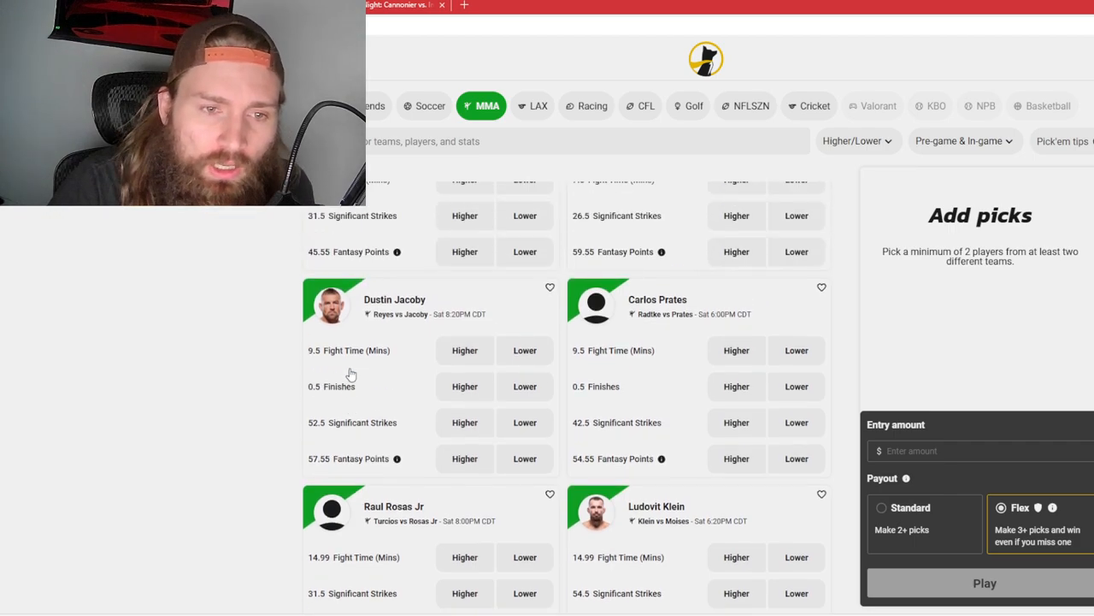
pyautogui.scroll(-3)
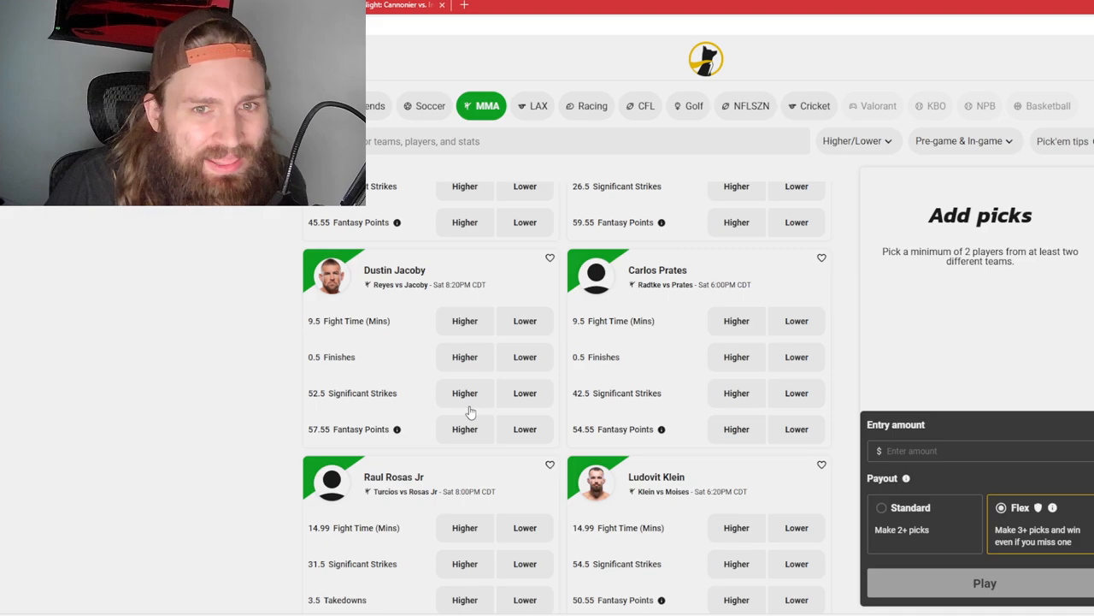
pyautogui.moveTo(568, 407)
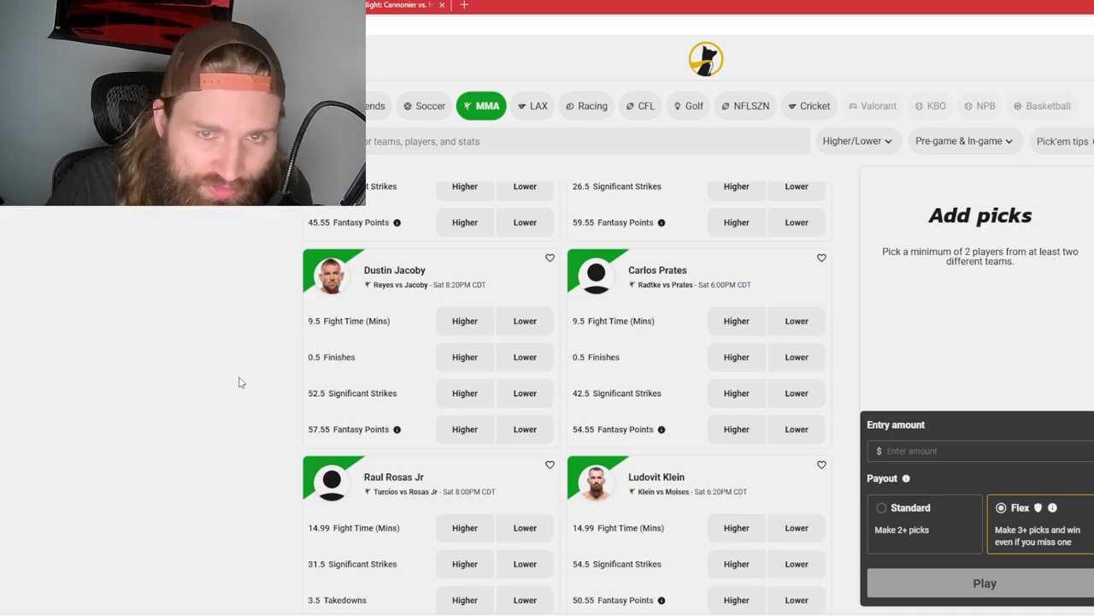
pyautogui.moveTo(338, 367)
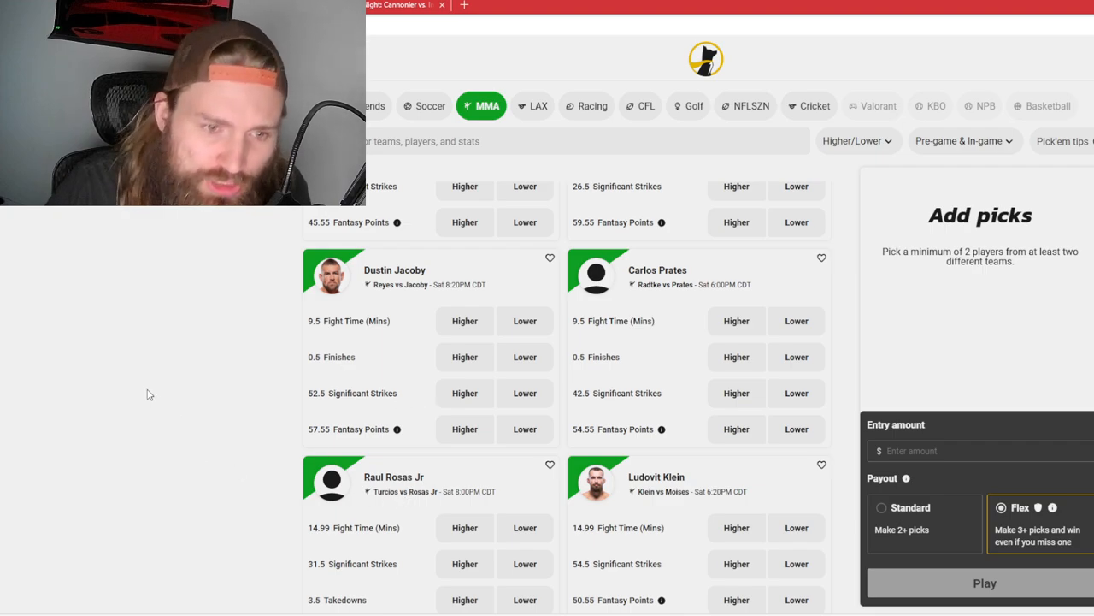
pyautogui.moveTo(328, 328)
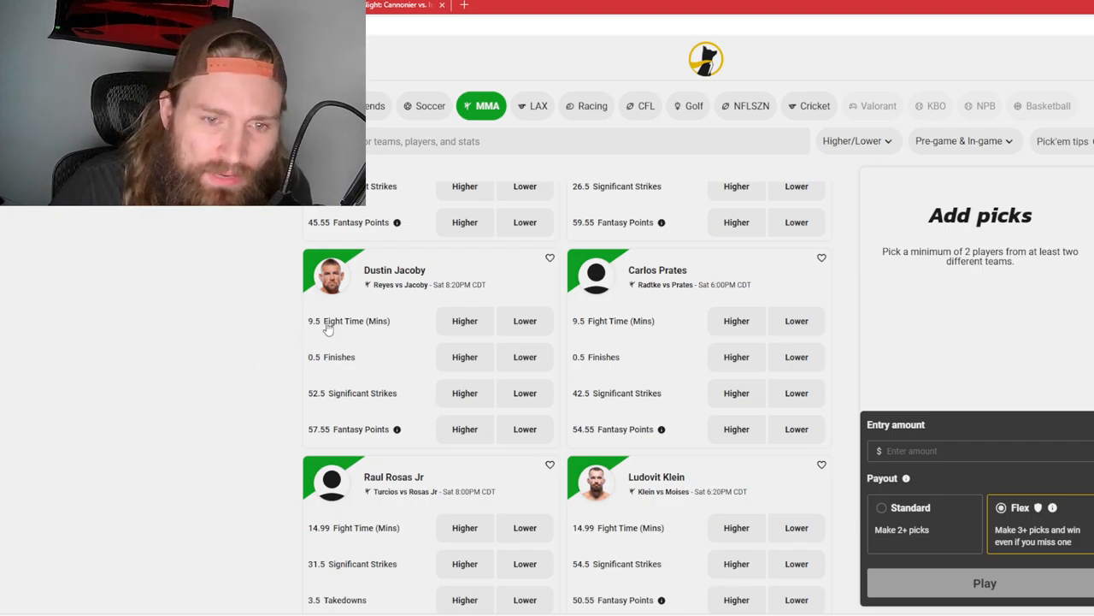
pyautogui.moveTo(301, 333)
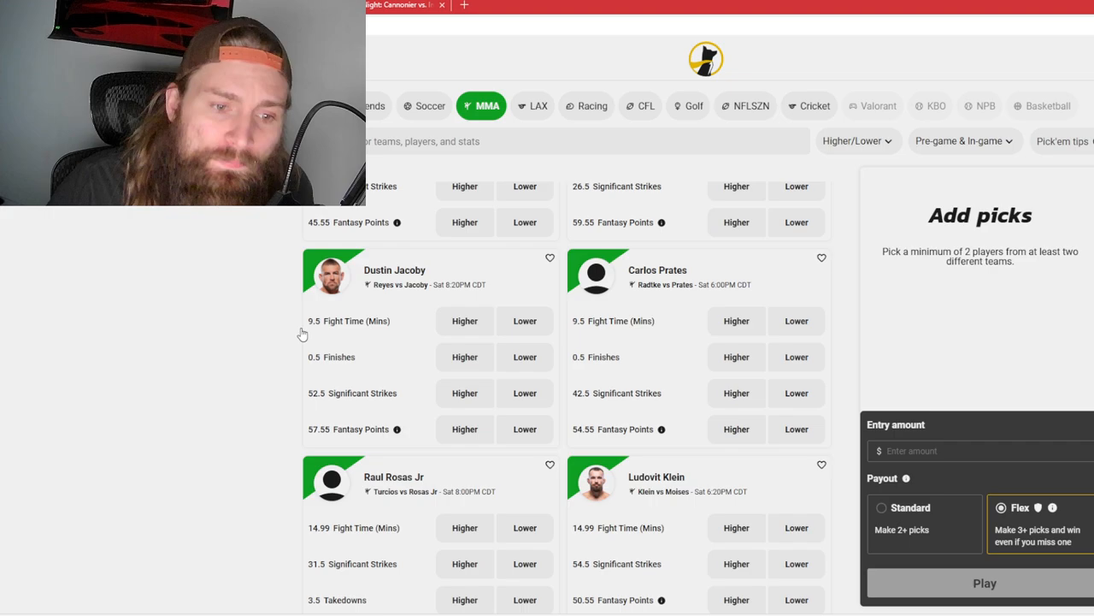
pyautogui.moveTo(320, 442)
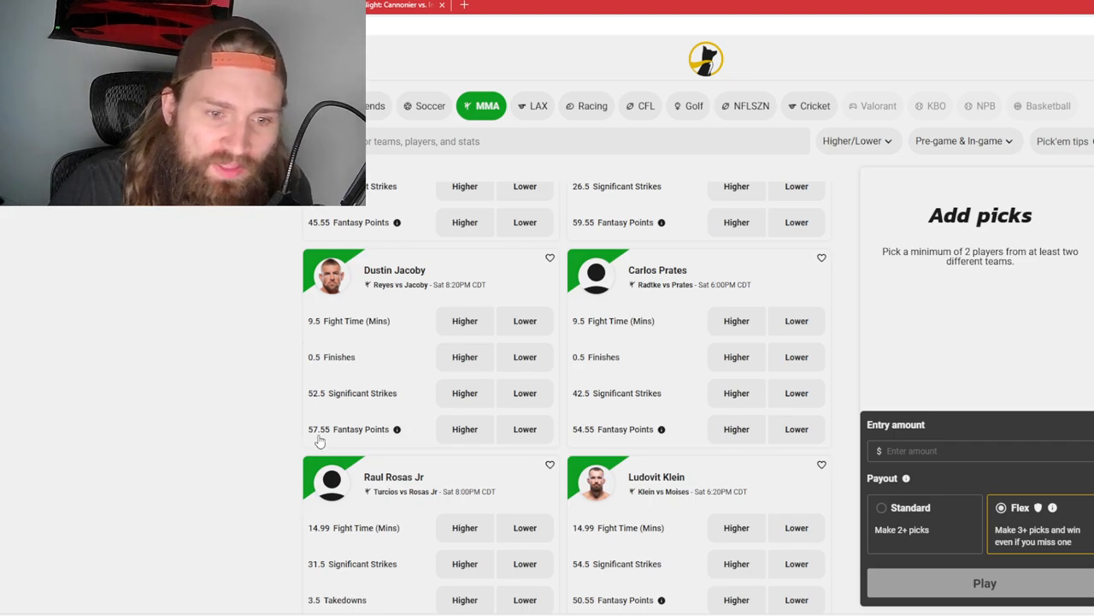
pyautogui.moveTo(410, 441)
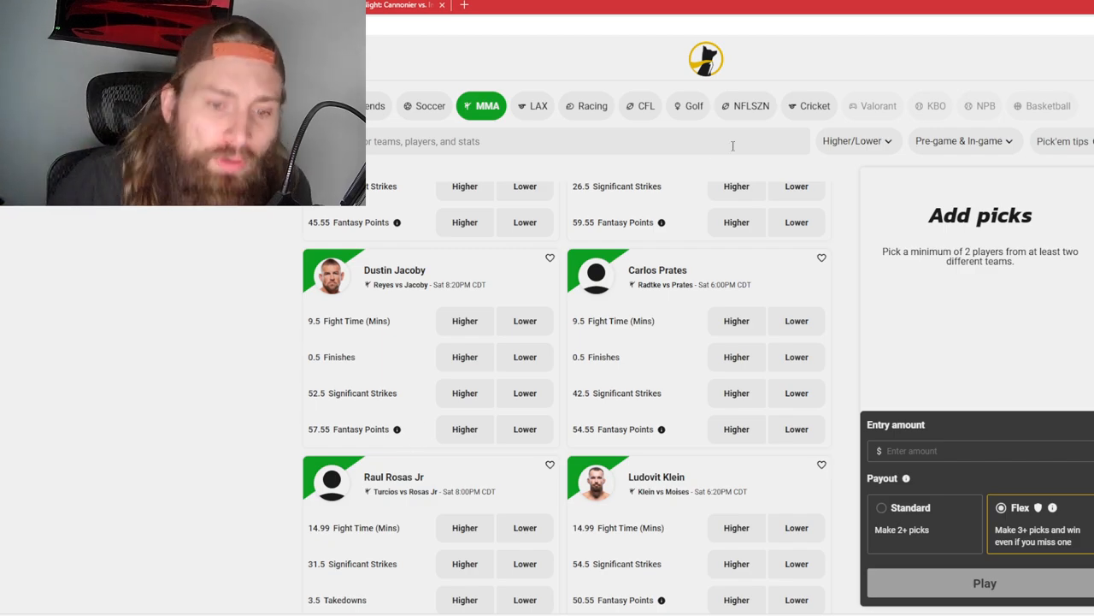
pyautogui.scroll(-3)
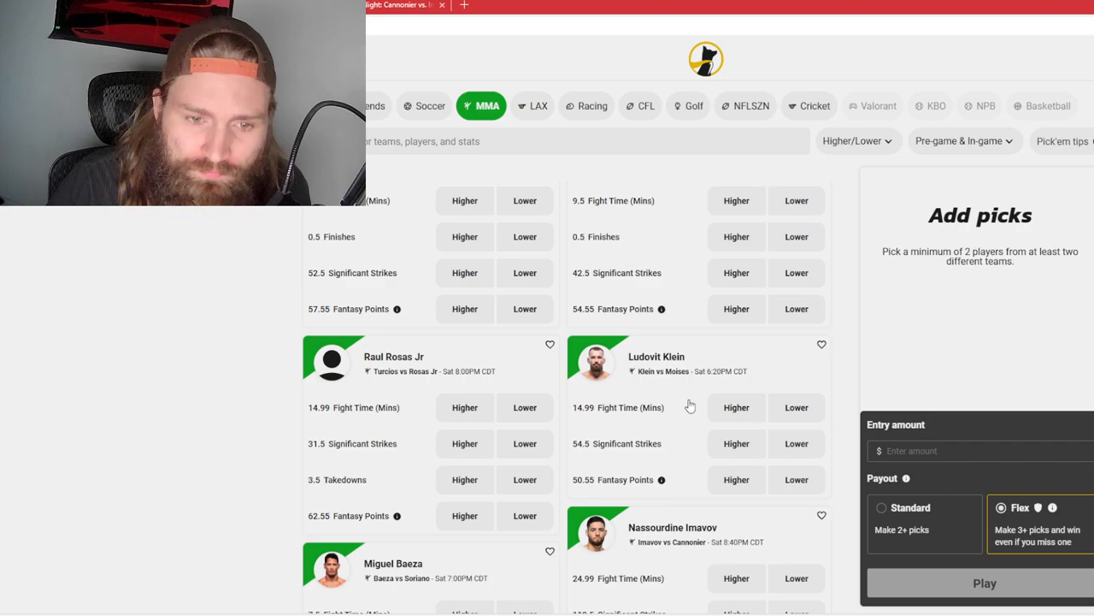
pyautogui.moveTo(381, 392)
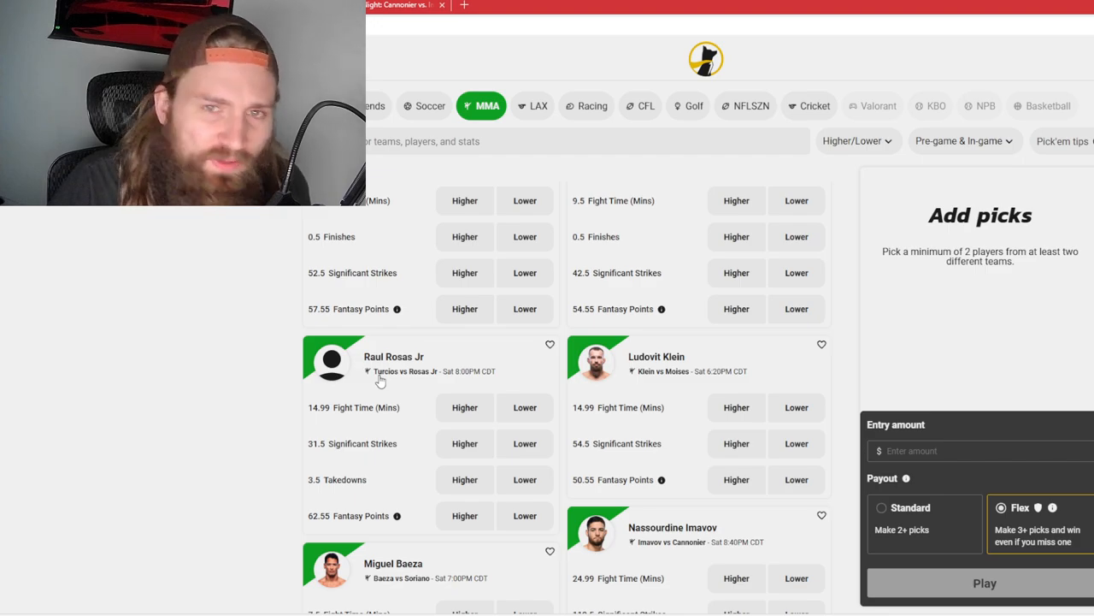
pyautogui.moveTo(348, 493)
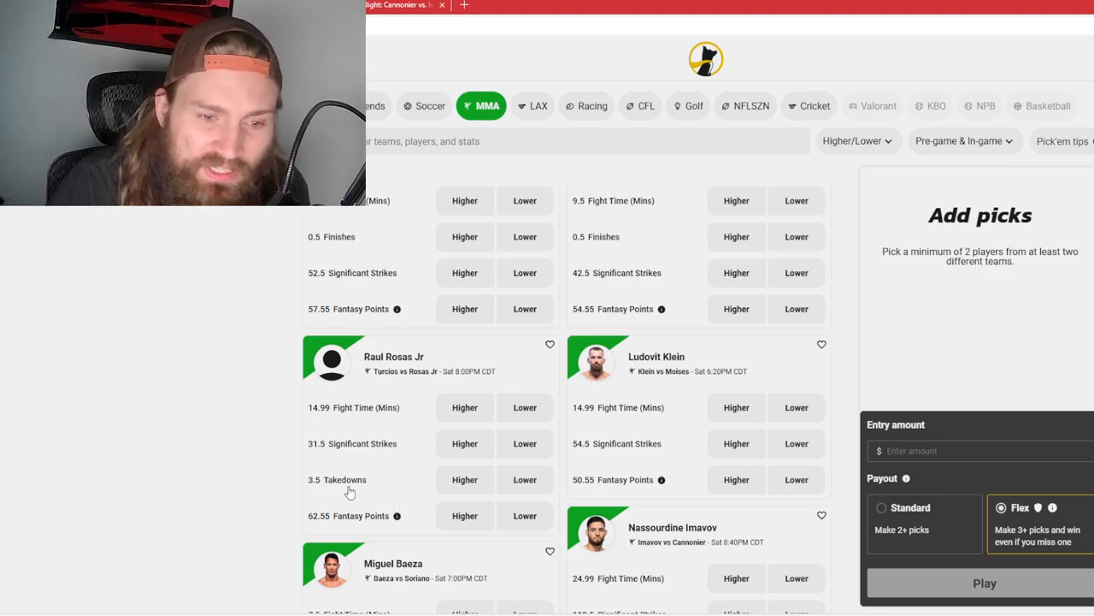
pyautogui.moveTo(311, 472)
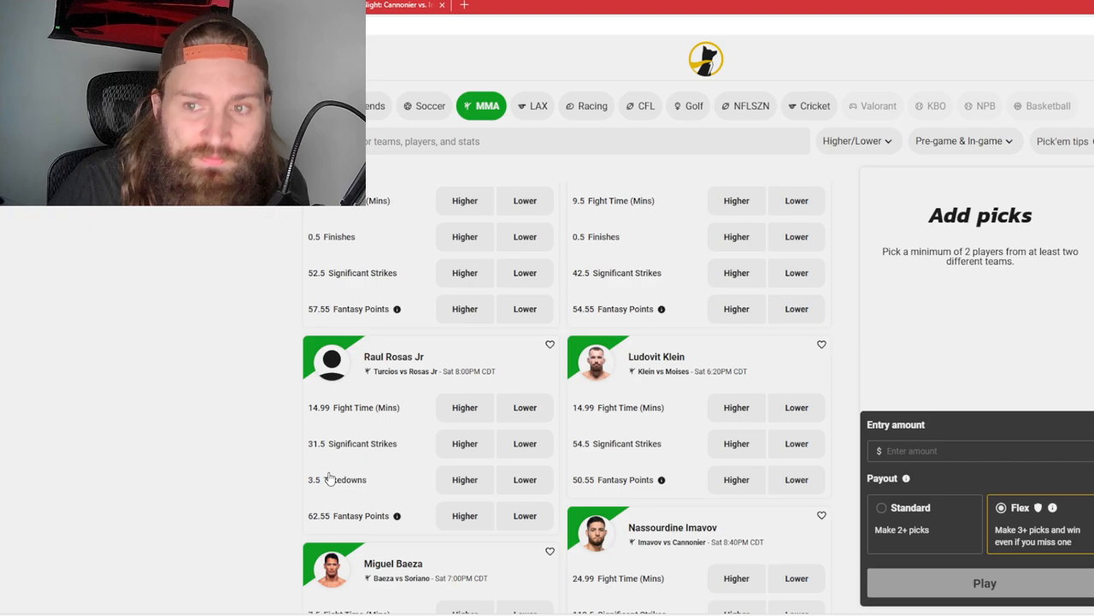
pyautogui.click(1062, 140)
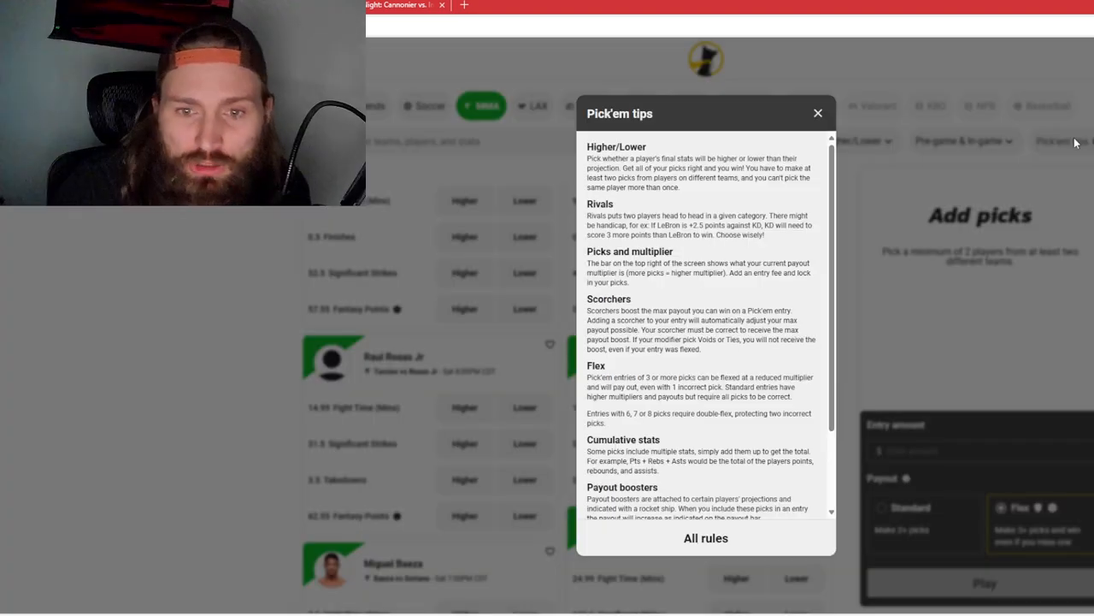
pyautogui.click(818, 113)
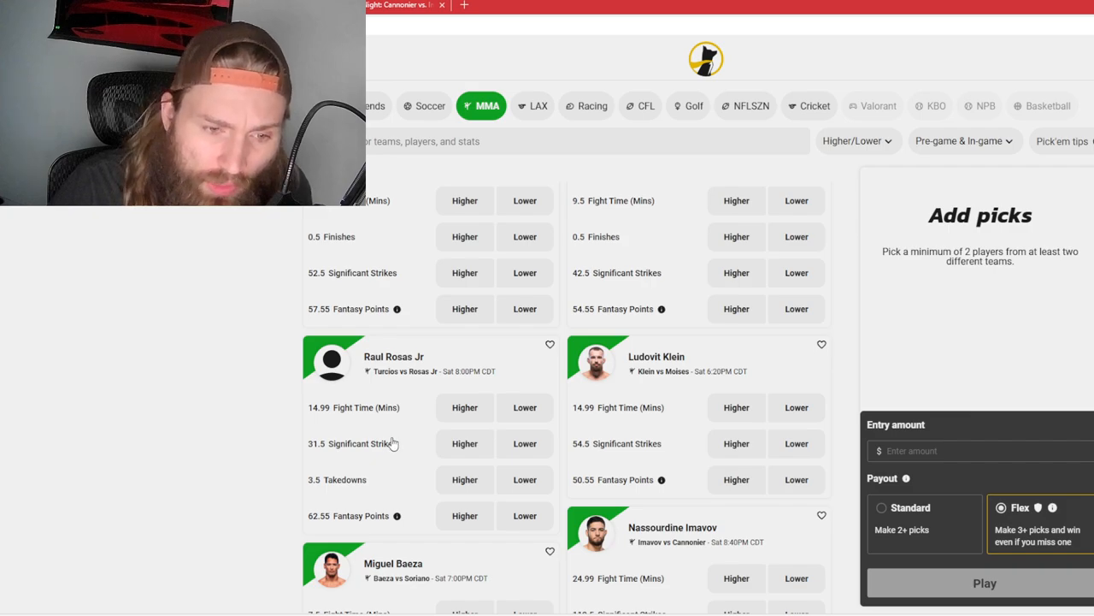
pyautogui.moveTo(434, 369)
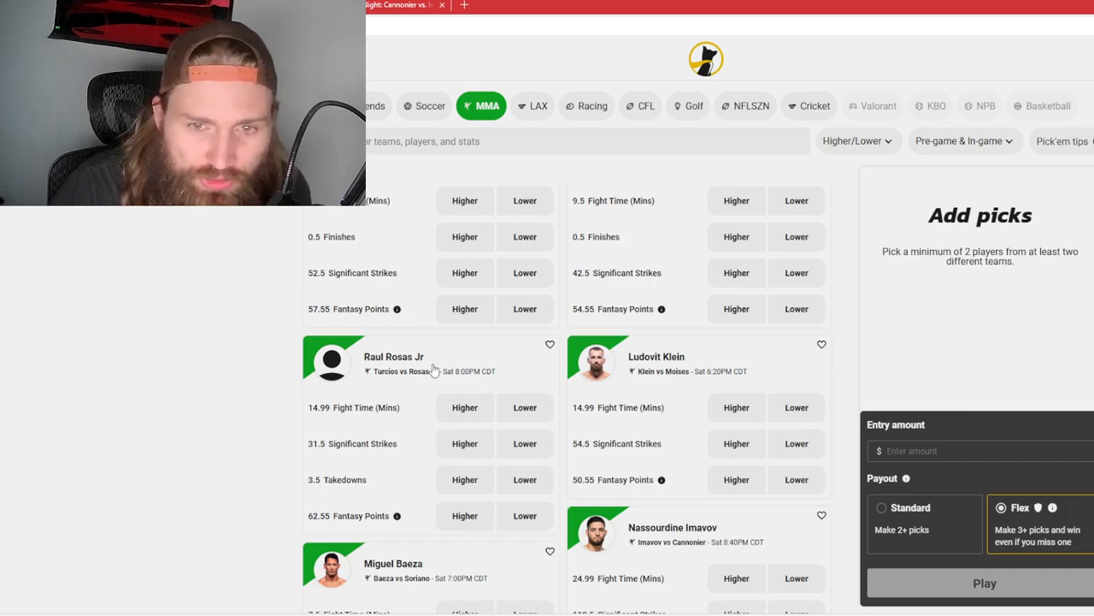
pyautogui.moveTo(508, 226)
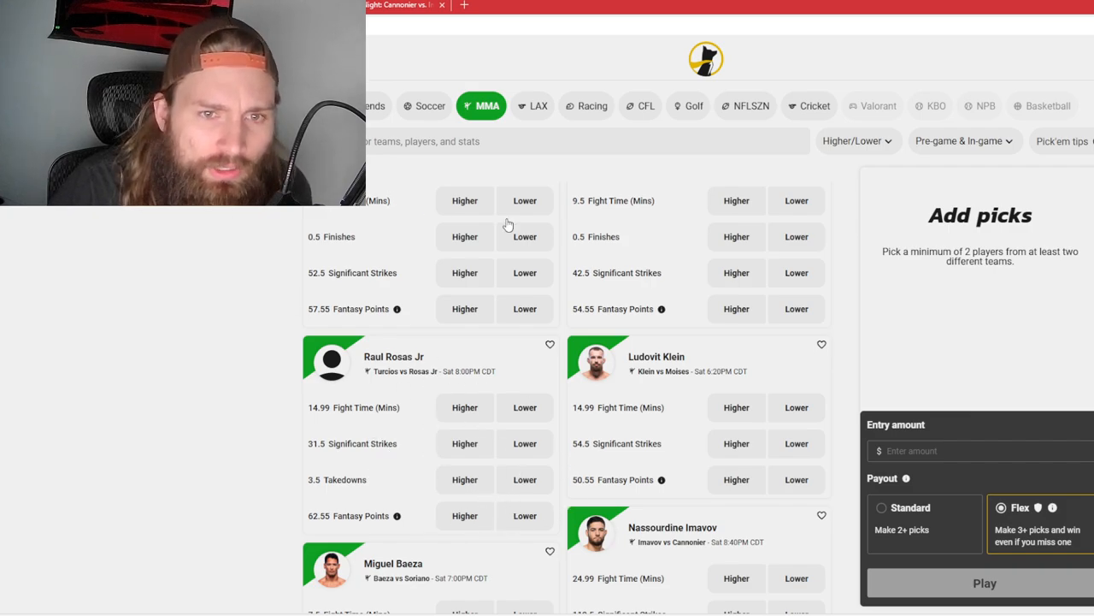
# - Review the available pick modes and the pre-game/in-game options, then dismiss them
pyautogui.click(858, 140)
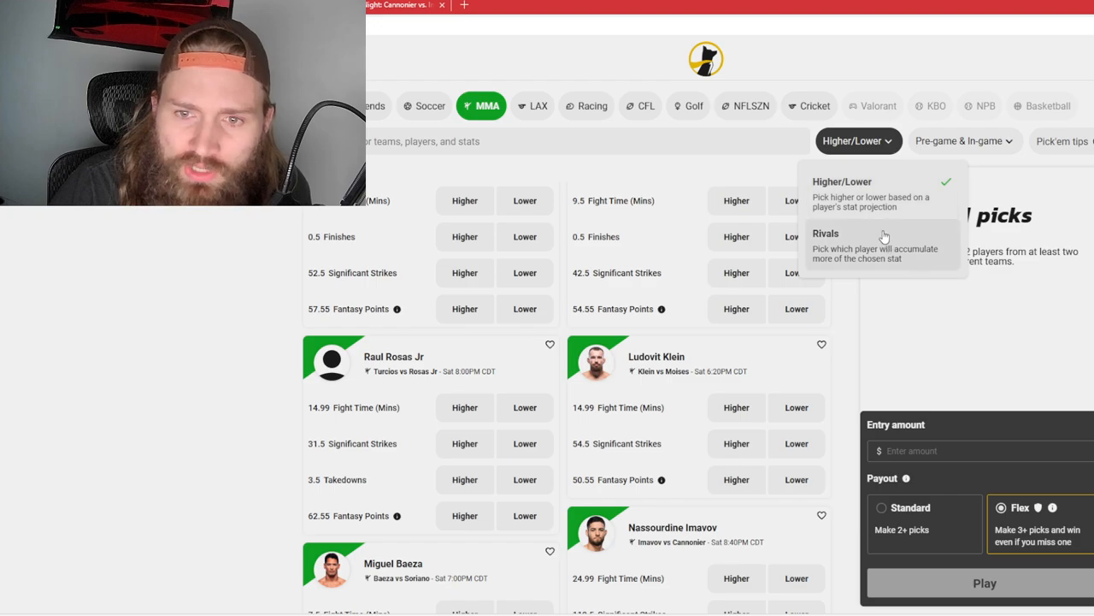
pyautogui.moveTo(865, 267)
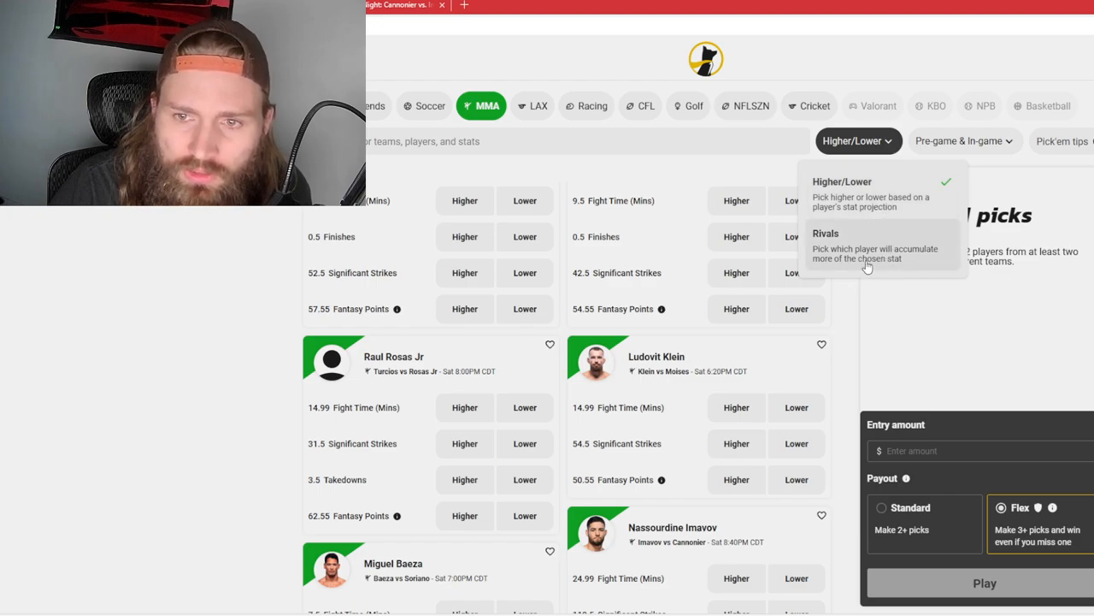
pyautogui.click(964, 141)
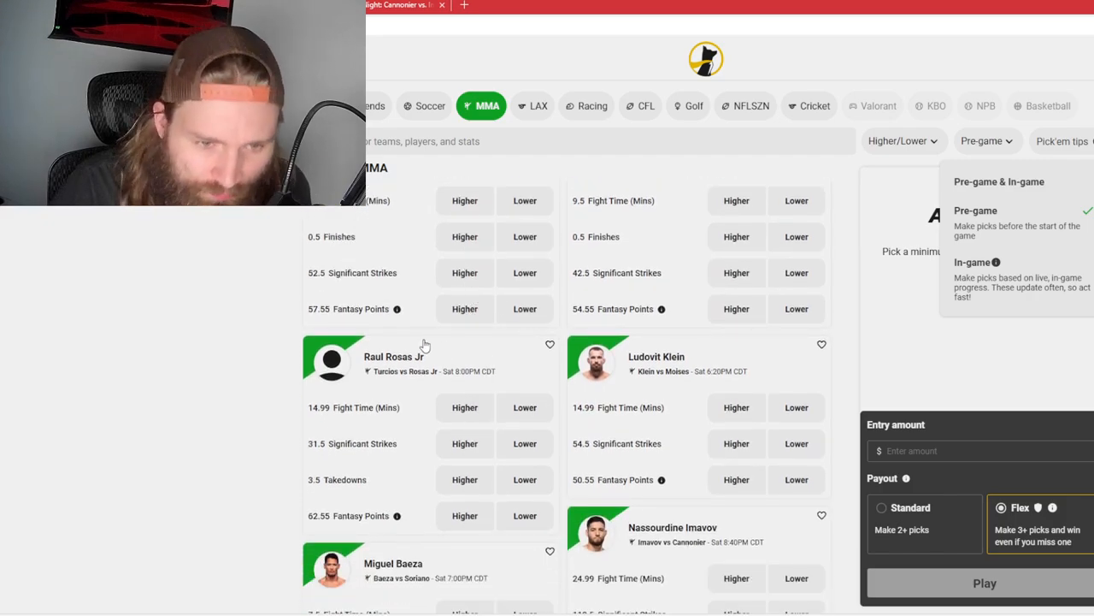
pyautogui.click(465, 419)
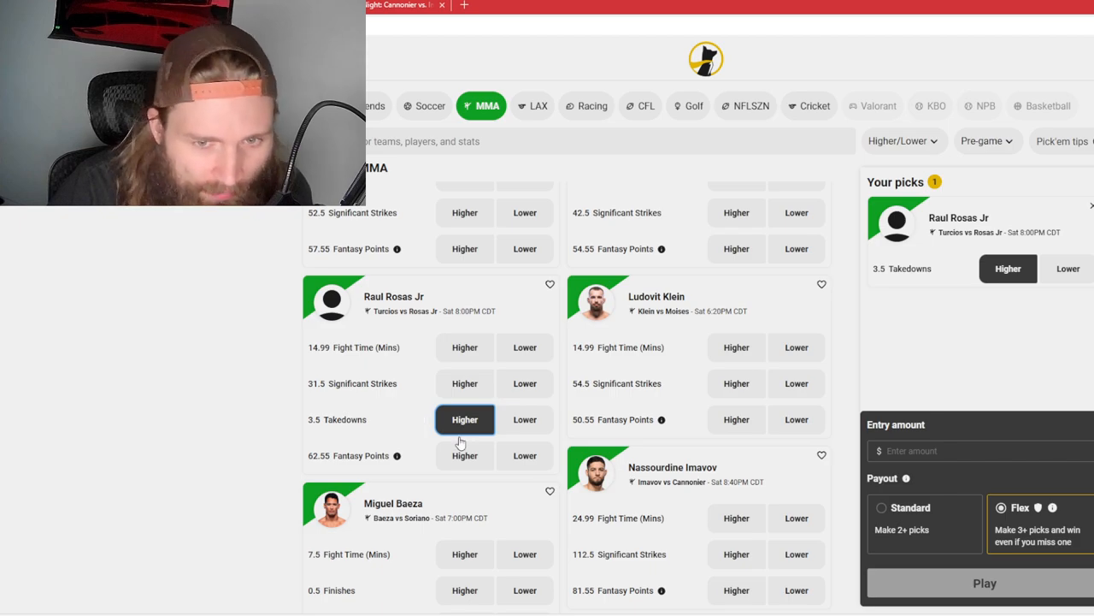
pyautogui.moveTo(660, 363)
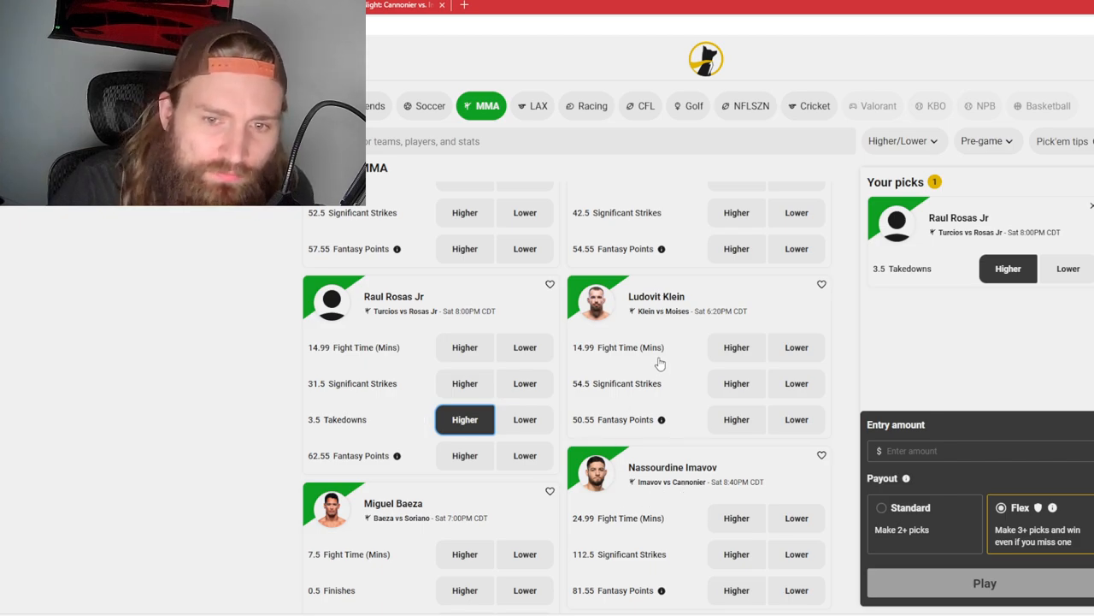
pyautogui.moveTo(667, 336)
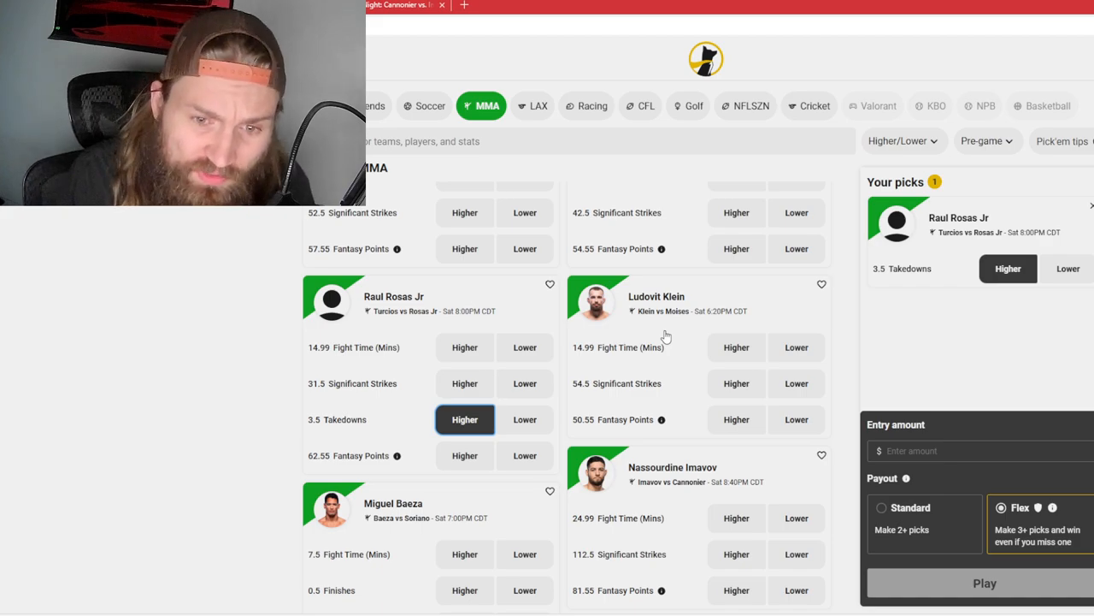
pyautogui.moveTo(578, 434)
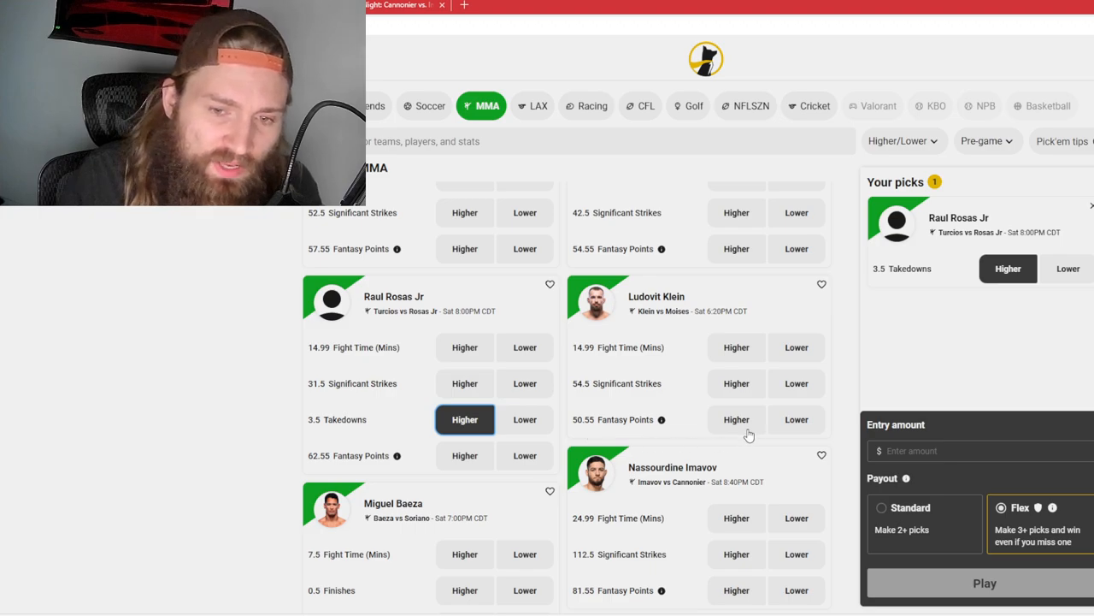
# - Take Higher on Ludovit Klein's 50.55 fantasy points and browse further down the MMA board
pyautogui.click(736, 419)
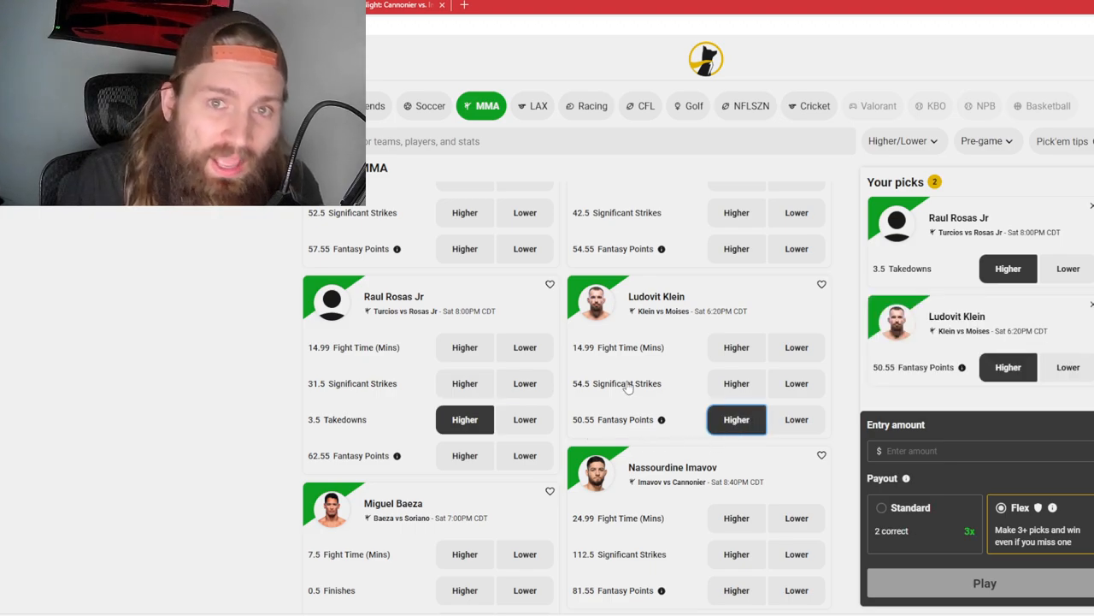
pyautogui.moveTo(597, 379)
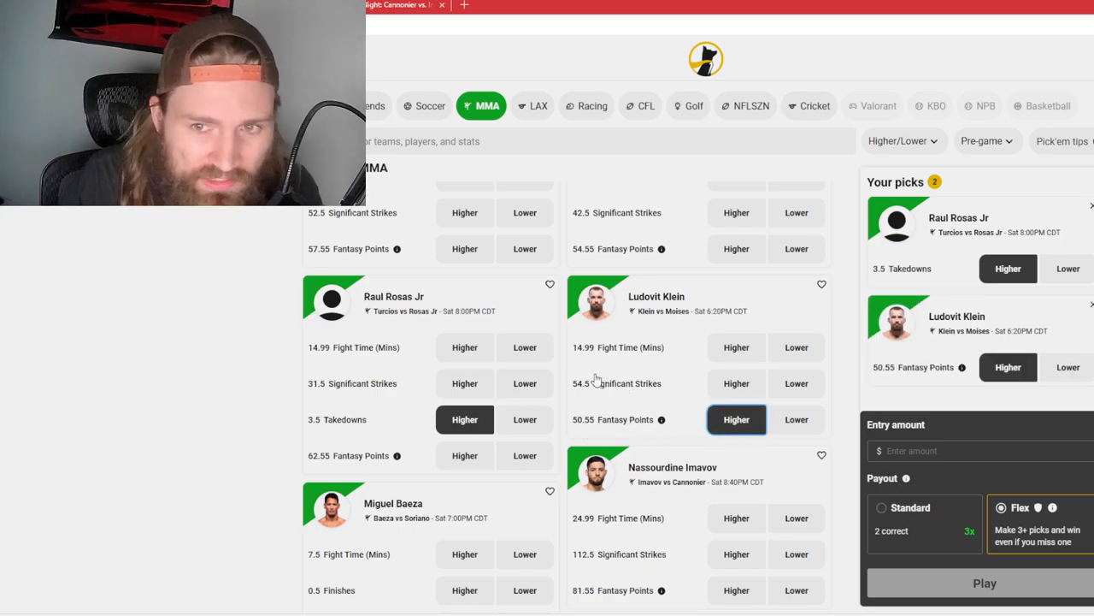
pyautogui.scroll(-3)
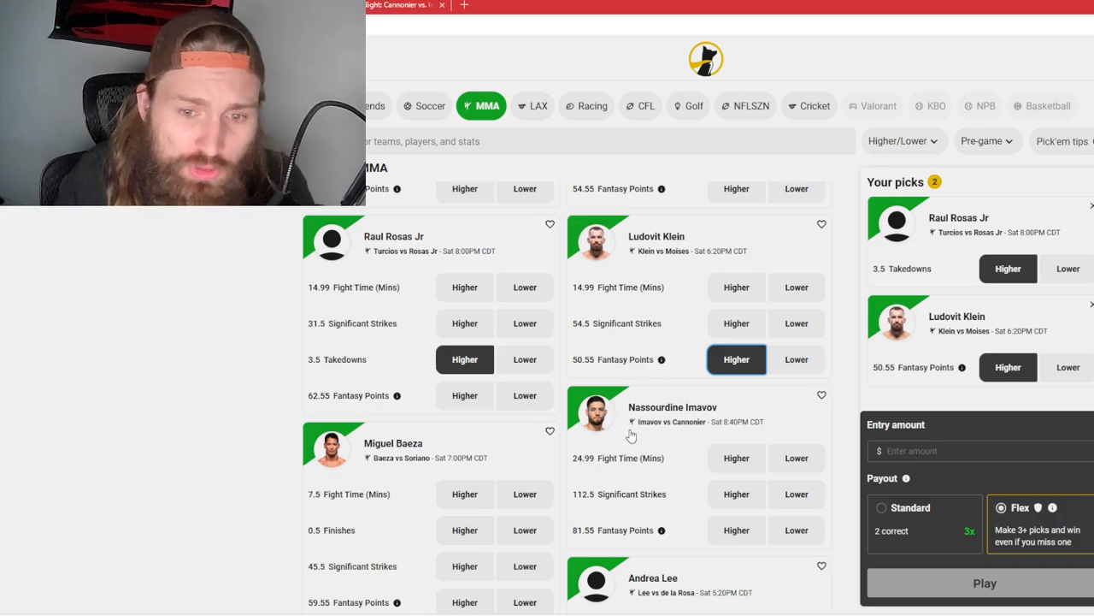
pyautogui.scroll(-3)
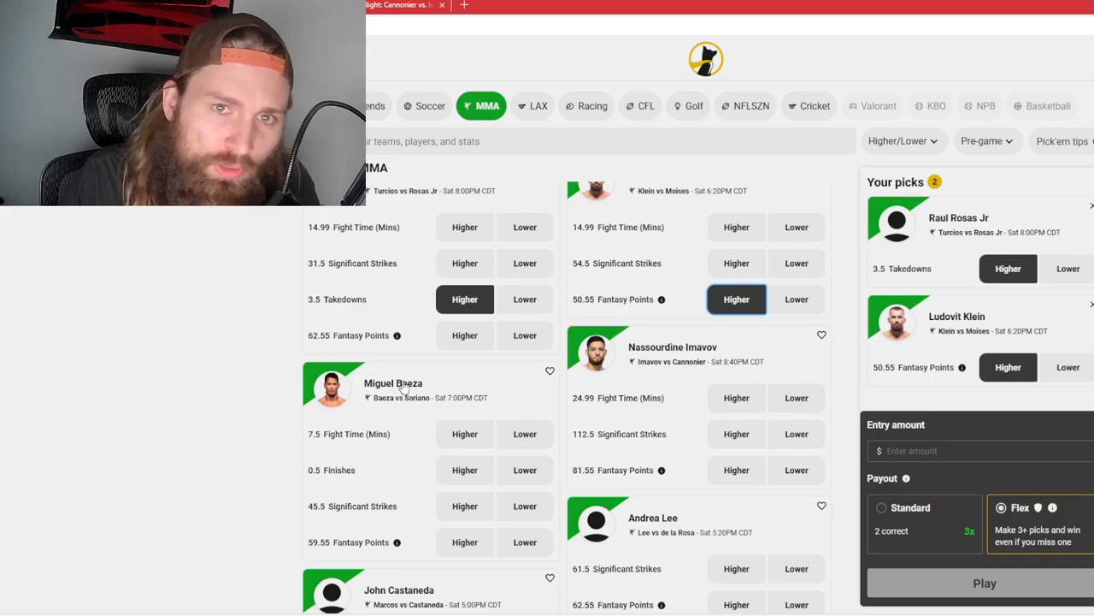
pyautogui.moveTo(380, 410)
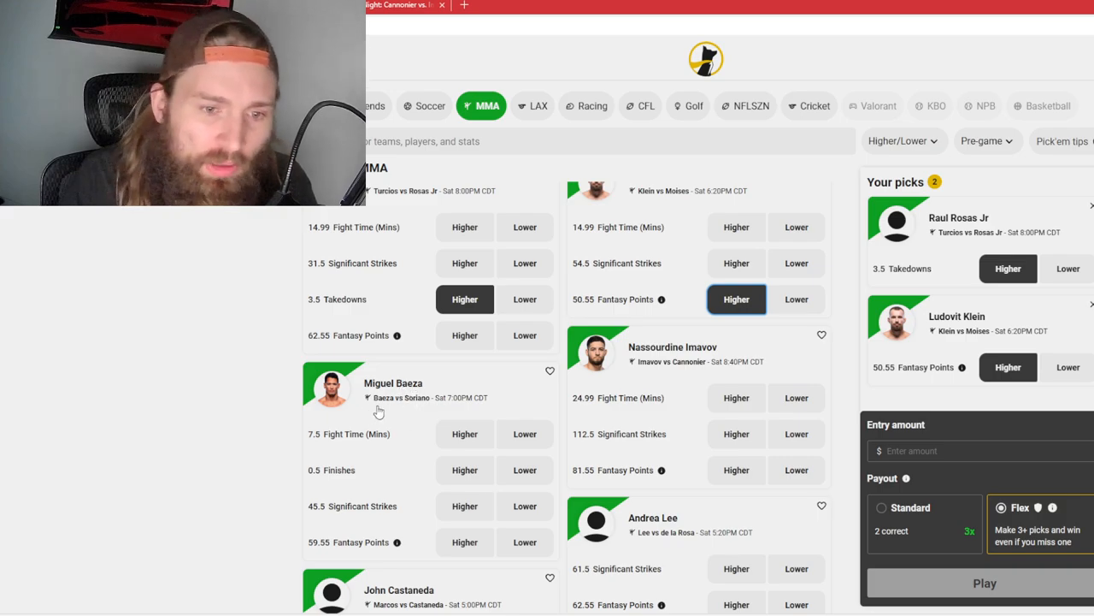
pyautogui.moveTo(359, 438)
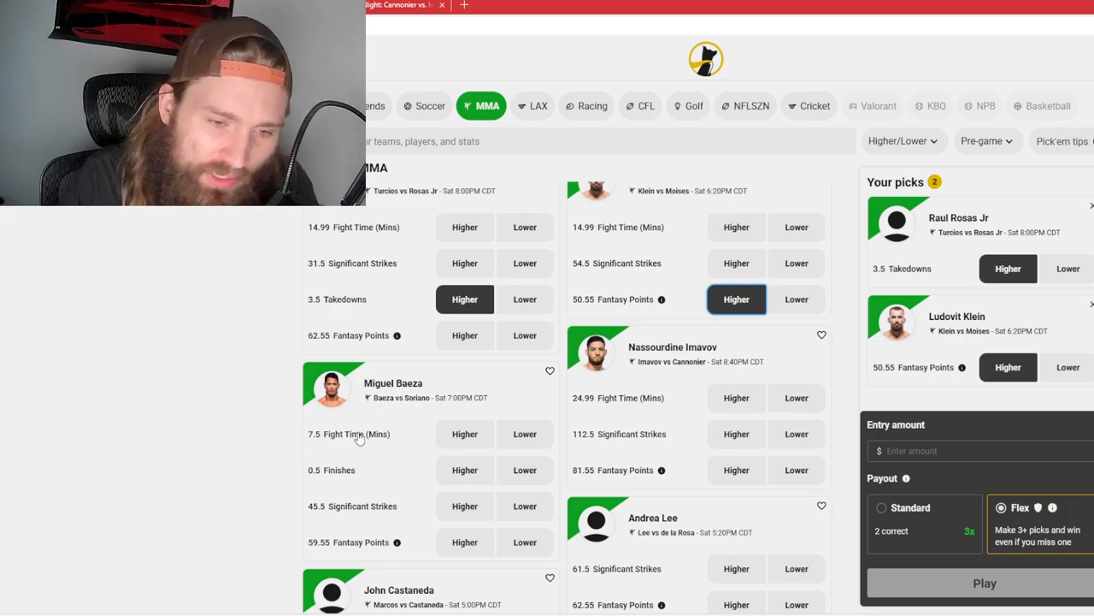
pyautogui.moveTo(265, 464)
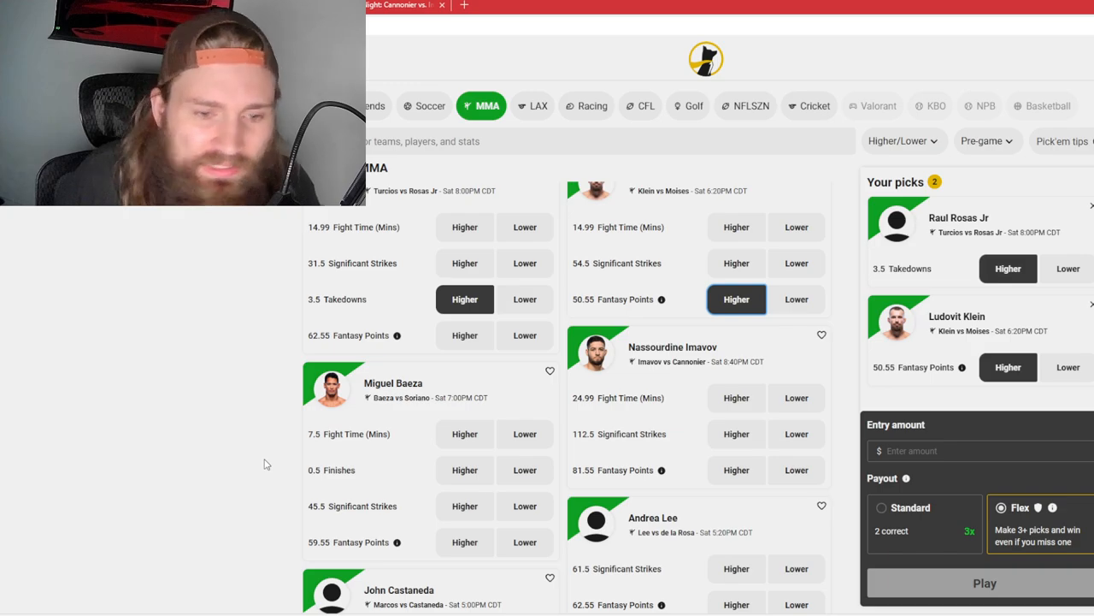
pyautogui.moveTo(321, 513)
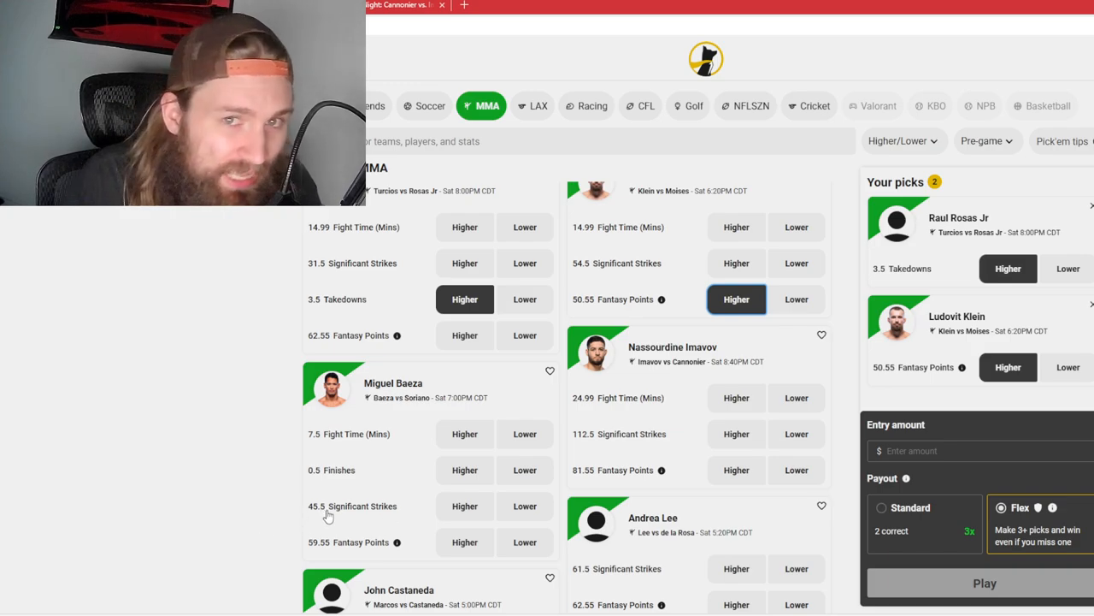
pyautogui.moveTo(294, 499)
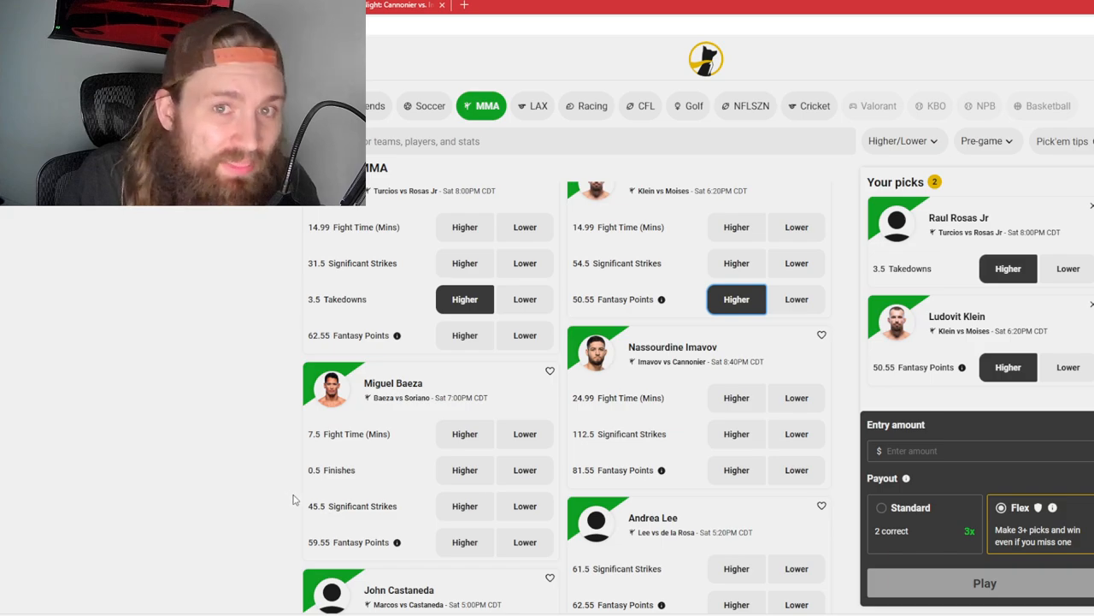
pyautogui.moveTo(455, 470)
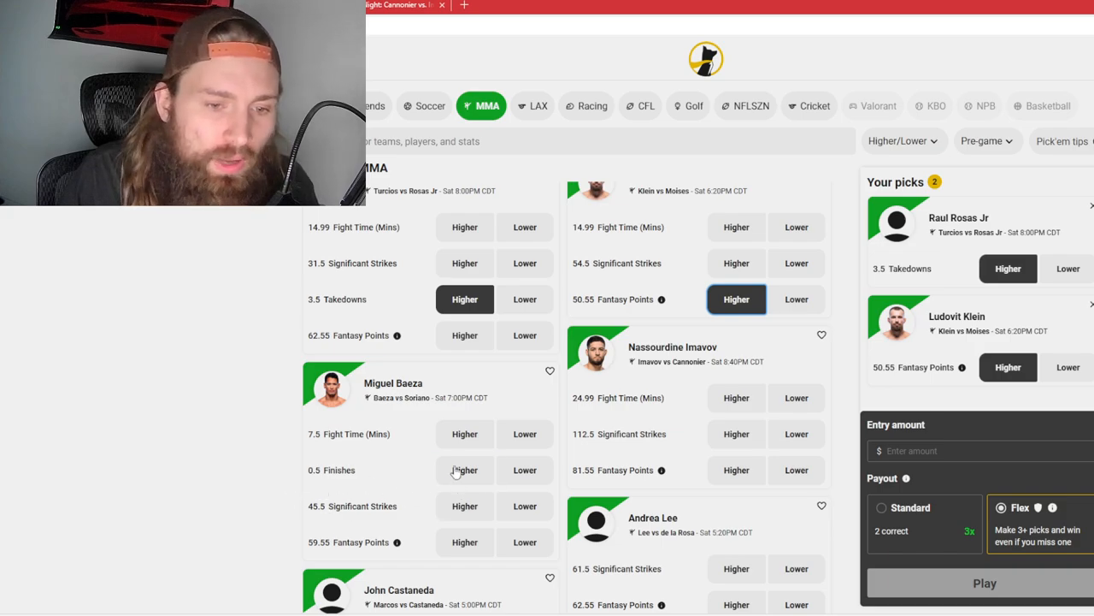
# - Take Higher on Miguel Baeza's 0.5 finishes as the third pick
pyautogui.click(466, 469)
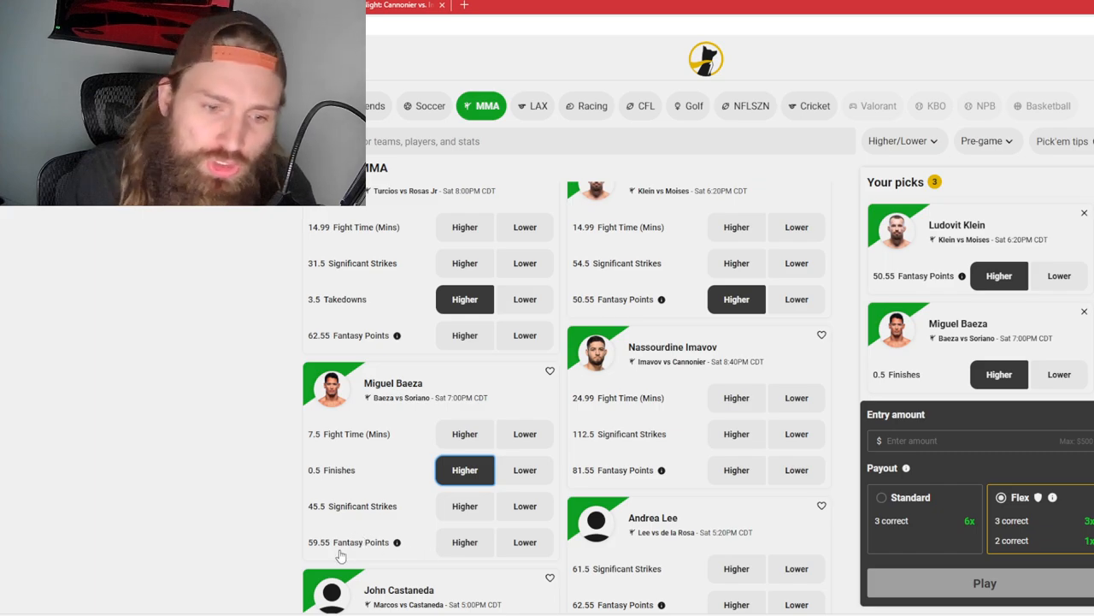
pyautogui.moveTo(300, 527)
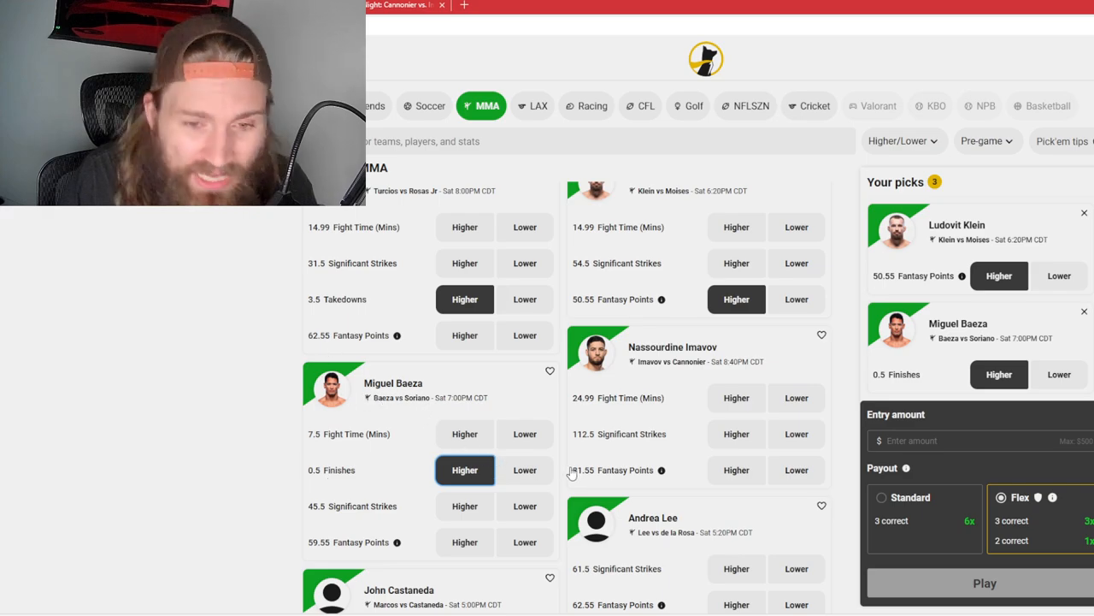
# - Take Higher on Andrea Lee's 61.5 significant strikes as the fourth pick
pyautogui.scroll(-3)
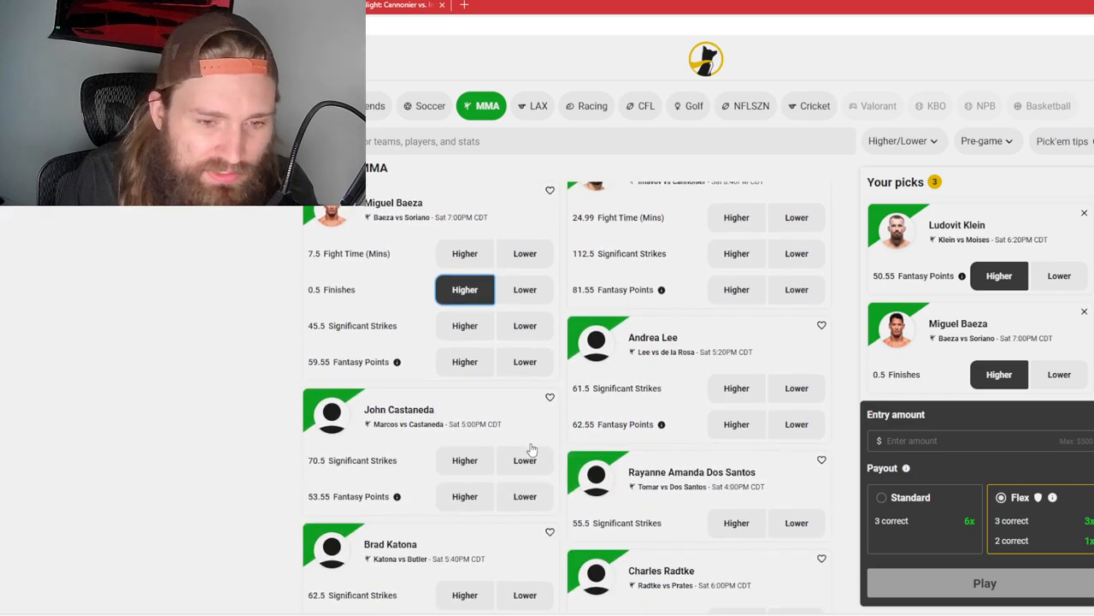
pyautogui.scroll(-3)
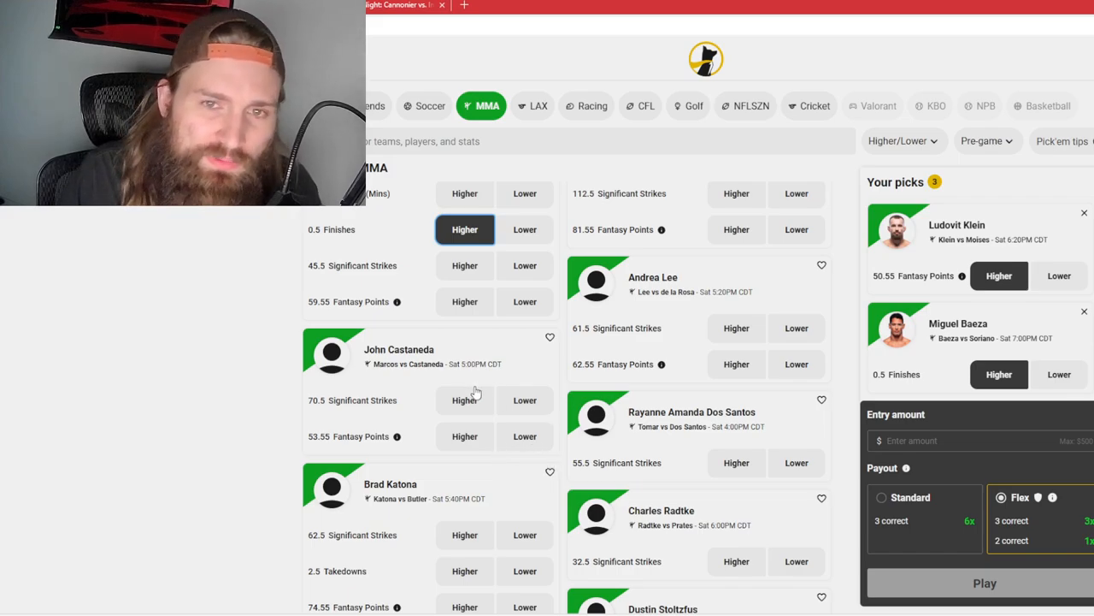
pyautogui.moveTo(671, 298)
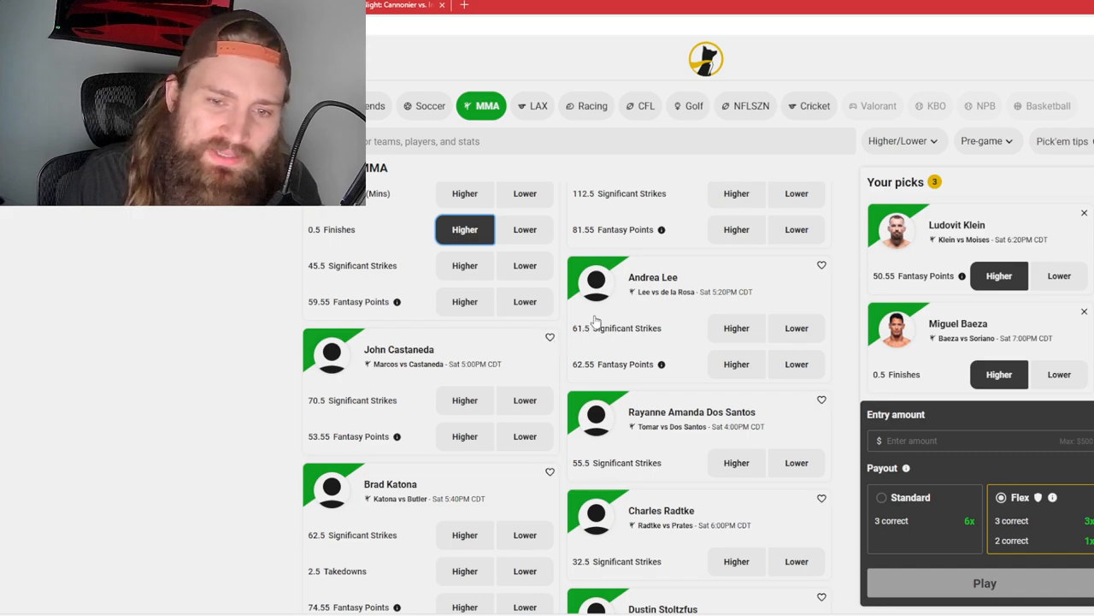
pyautogui.moveTo(636, 325)
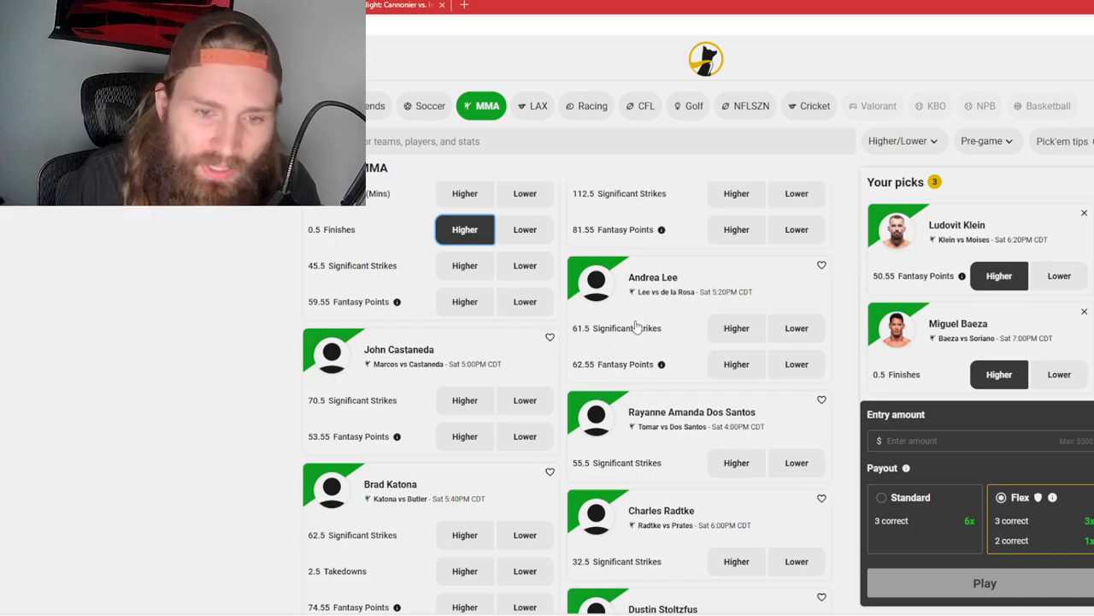
pyautogui.moveTo(732, 342)
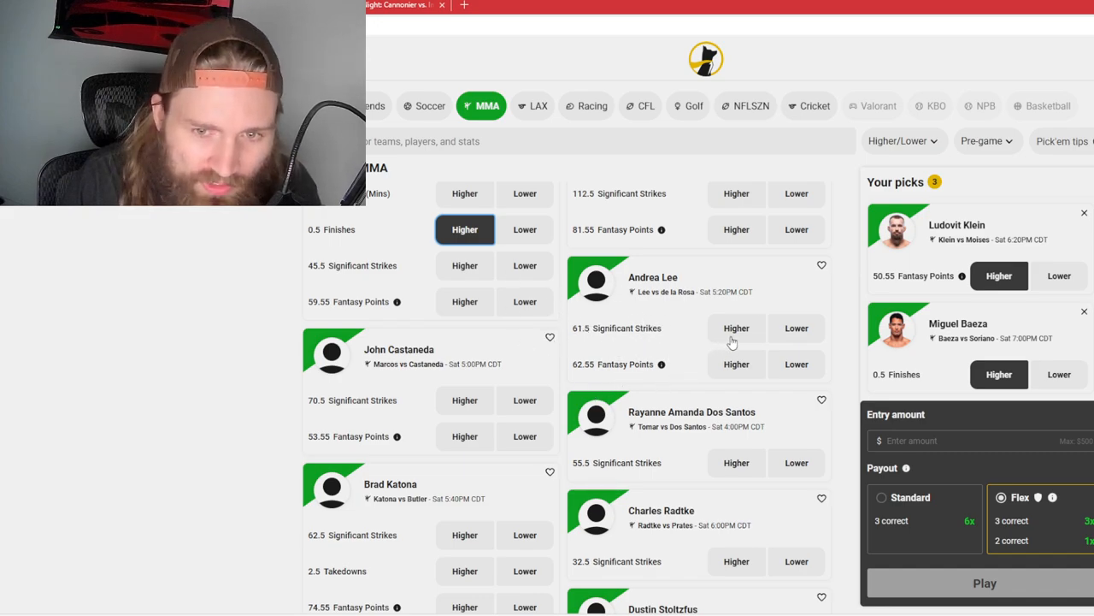
pyautogui.click(735, 328)
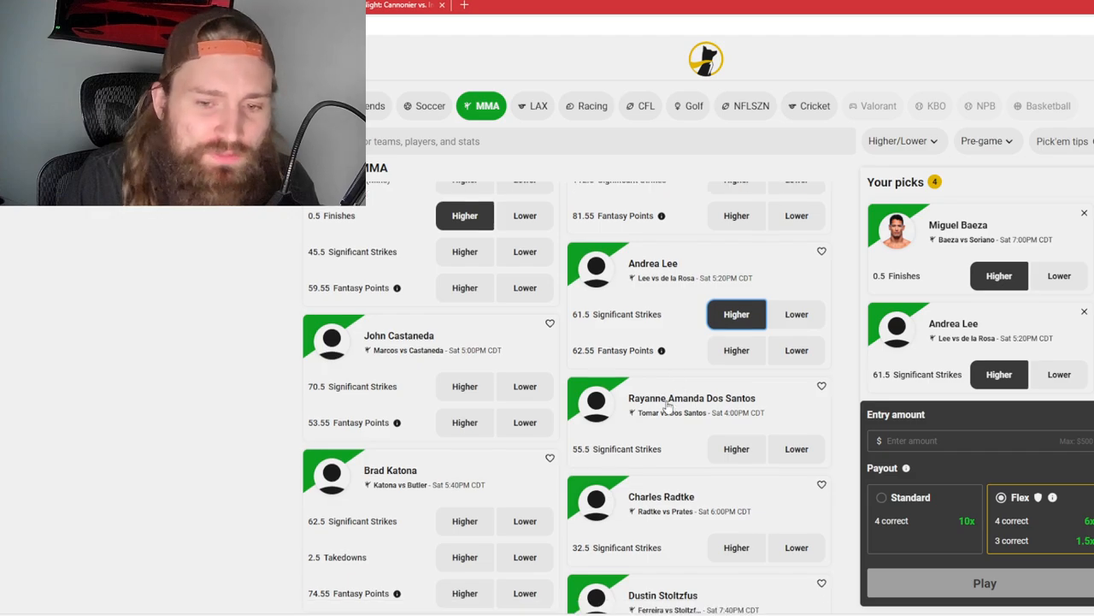
# - Take Higher on Brad Katona's 2.5 takedowns as the fifth pick
pyautogui.scroll(-3)
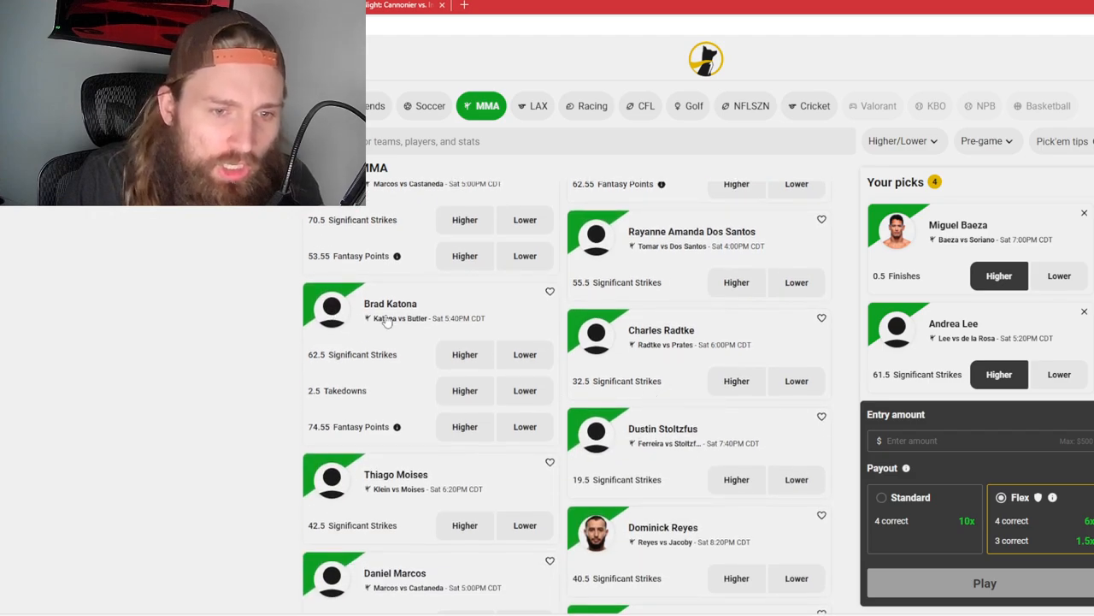
pyautogui.moveTo(332, 339)
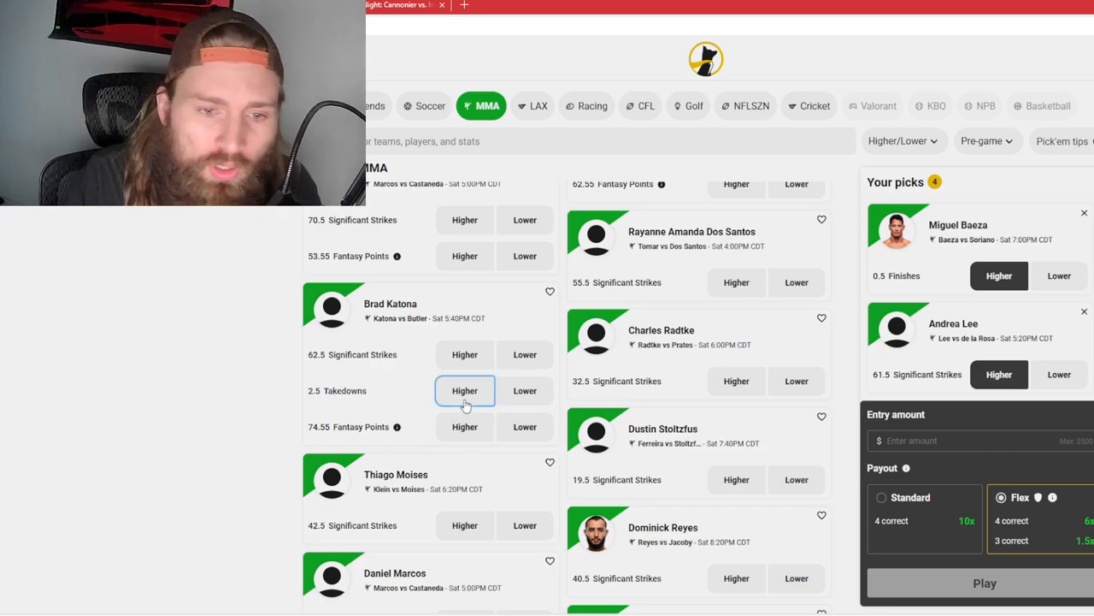
pyautogui.click(465, 390)
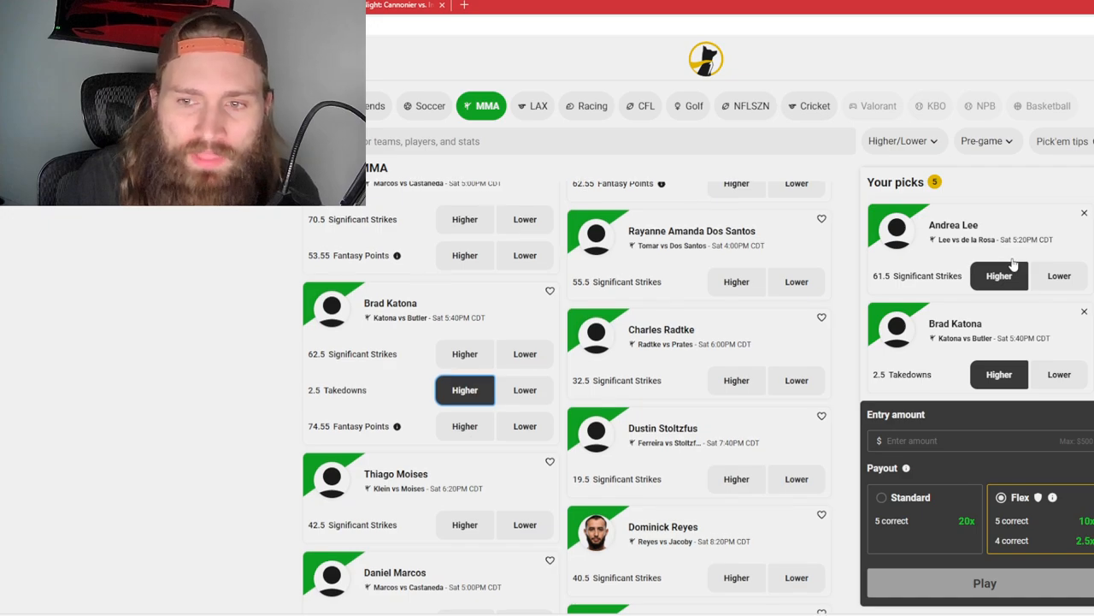
# - Scroll to the end of the MMA board past Eduarda Moura and Taylor Lapilus, then back up
pyautogui.scroll(-3)
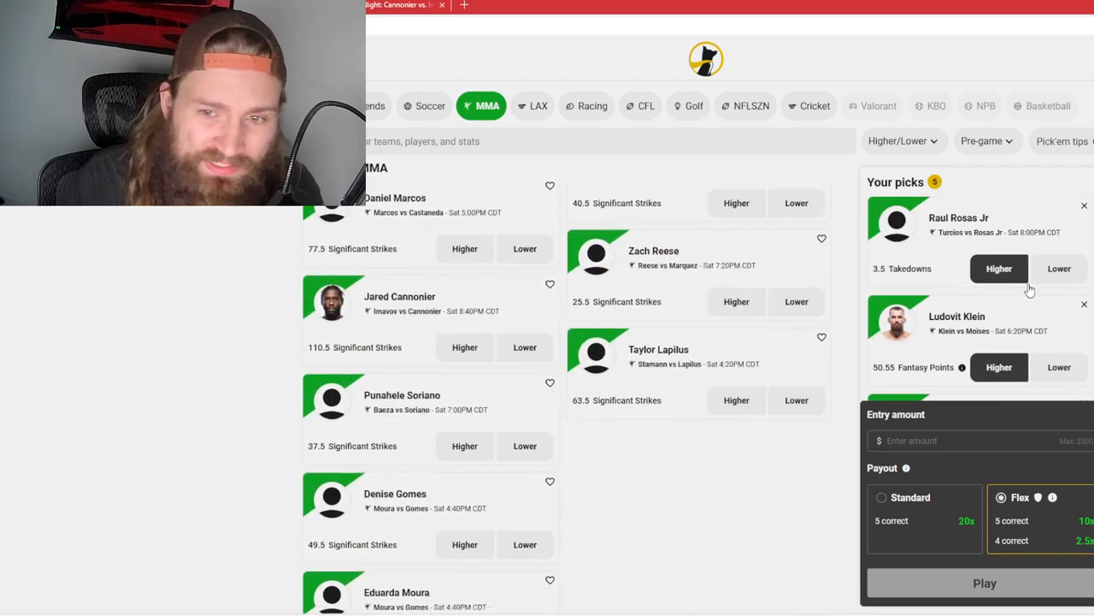
pyautogui.scroll(-3)
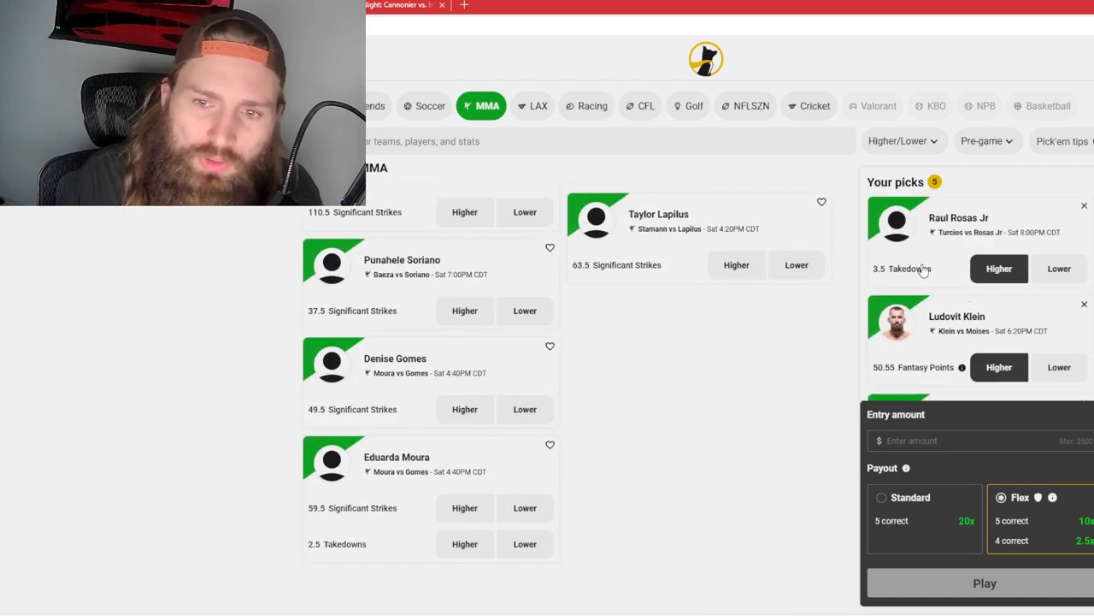
pyautogui.scroll(-3)
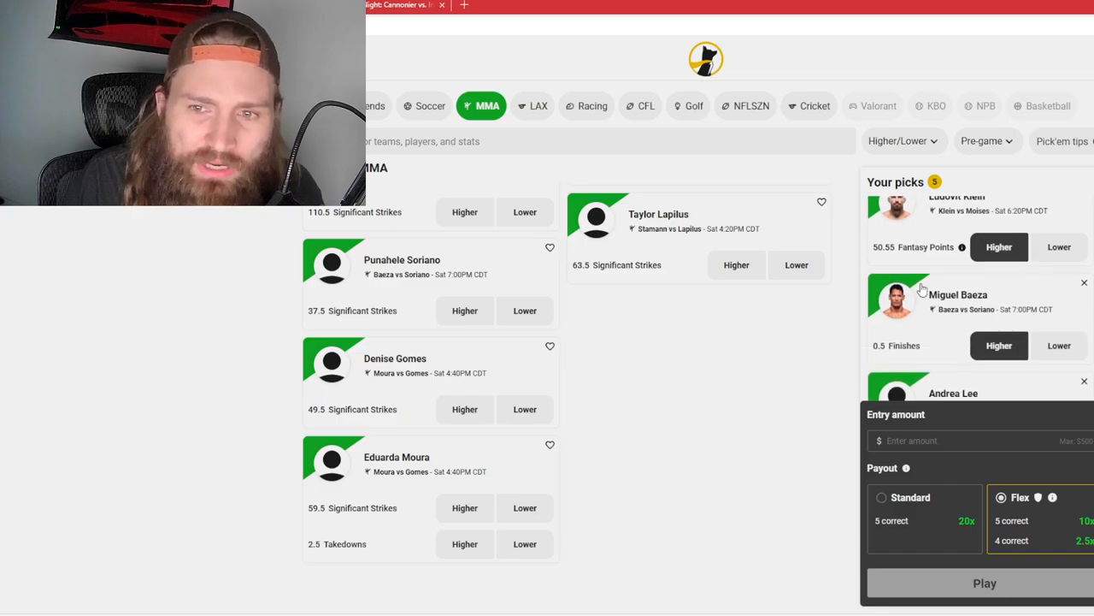
pyautogui.scroll(3)
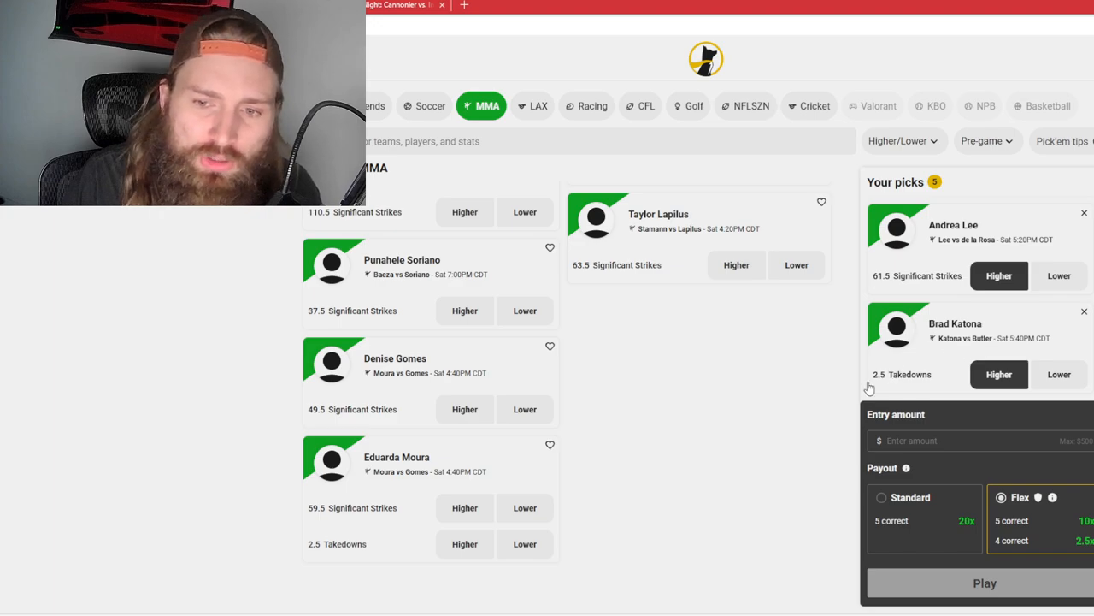
pyautogui.moveTo(879, 294)
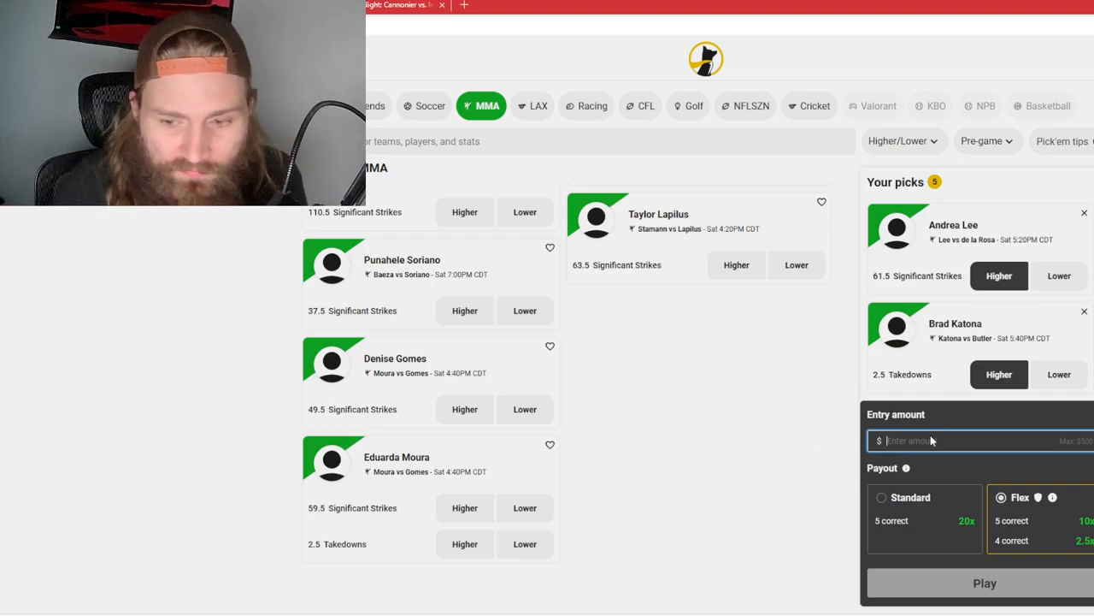
# - Enter entry amounts of 14 and then 10 for the slip
pyautogui.write('14')
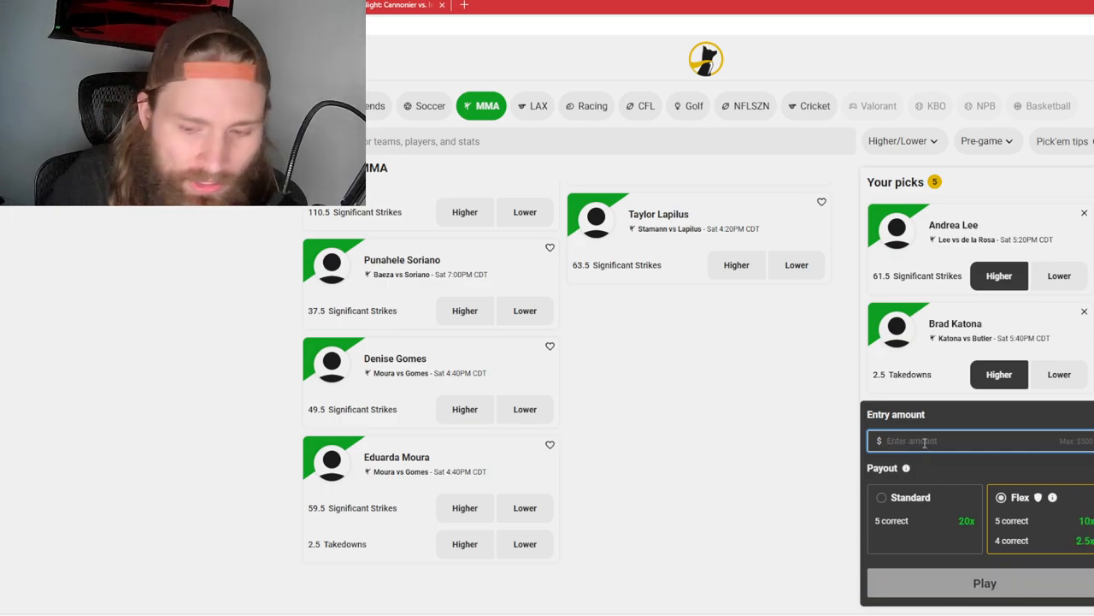
pyautogui.write('10')
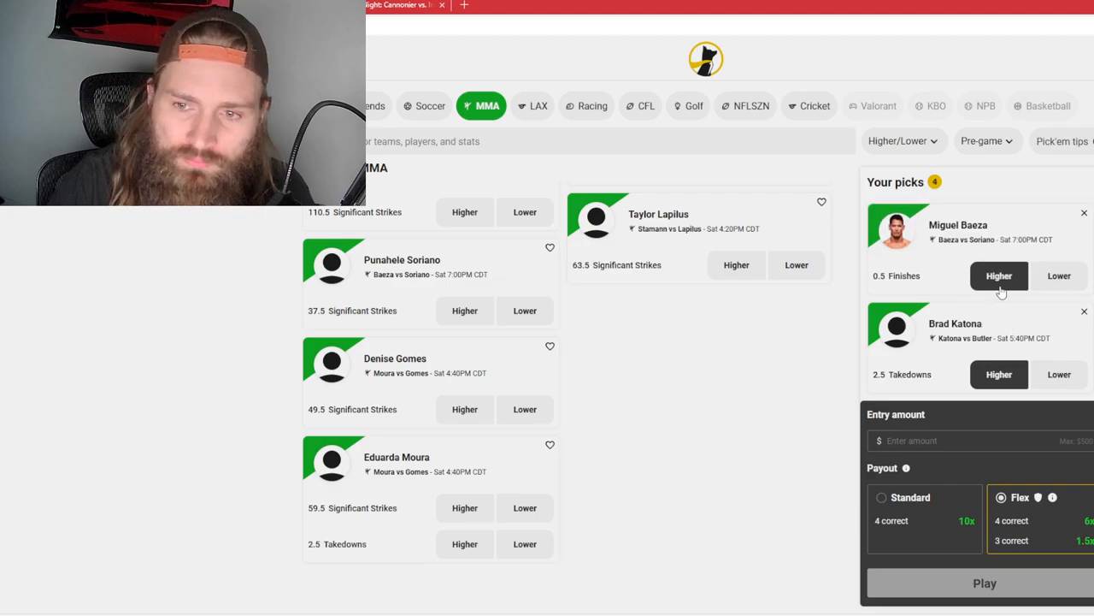
# - Clear every pick from the slip and scroll back up to the popular players lobby
pyautogui.click(1084, 212)
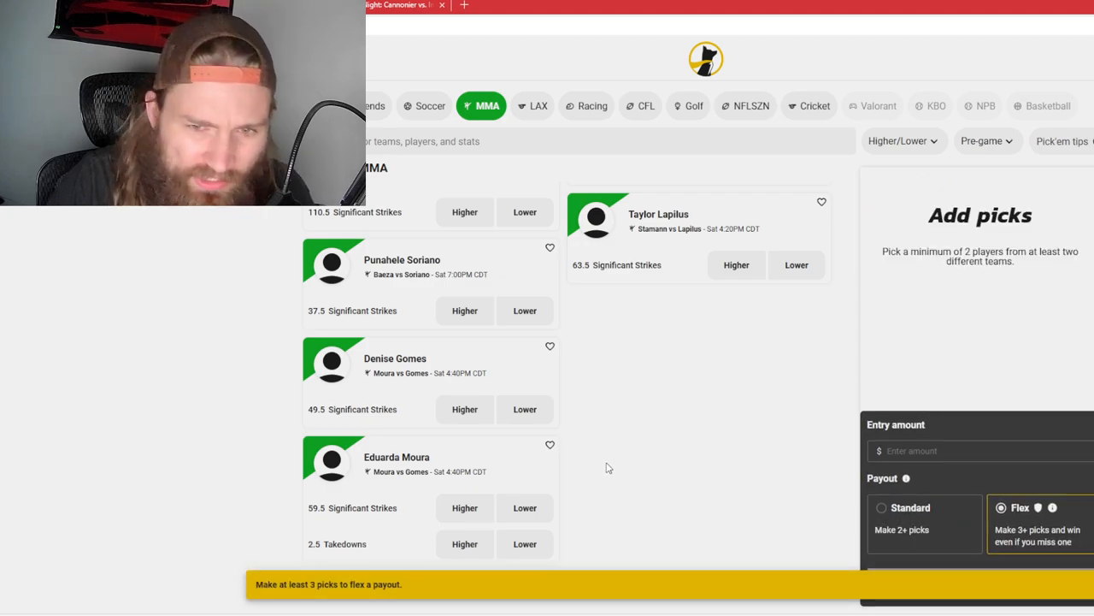
pyautogui.moveTo(612, 465)
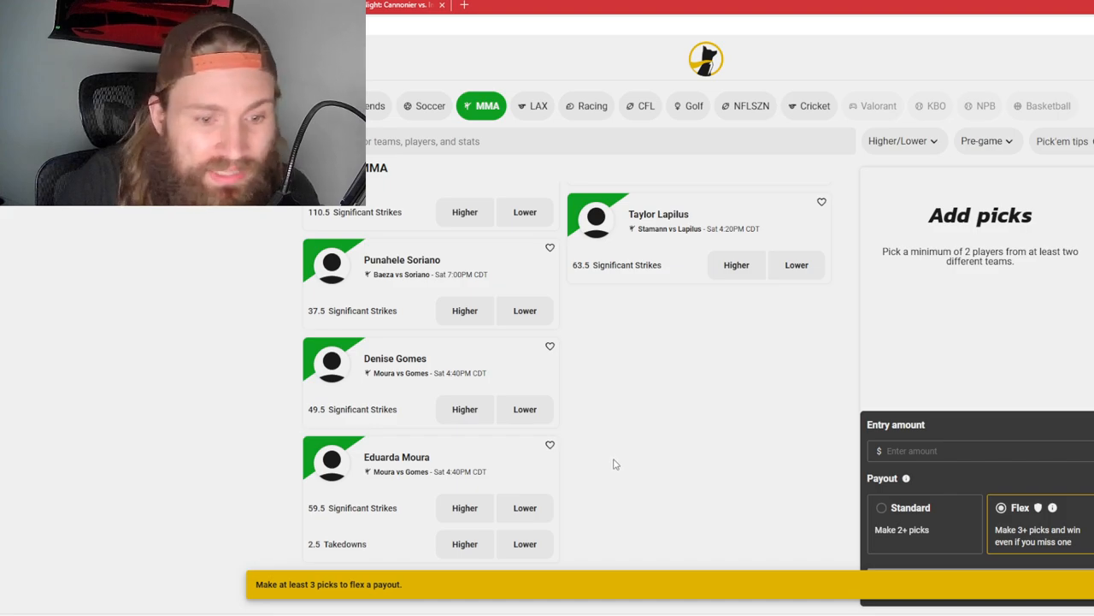
pyautogui.moveTo(349, 428)
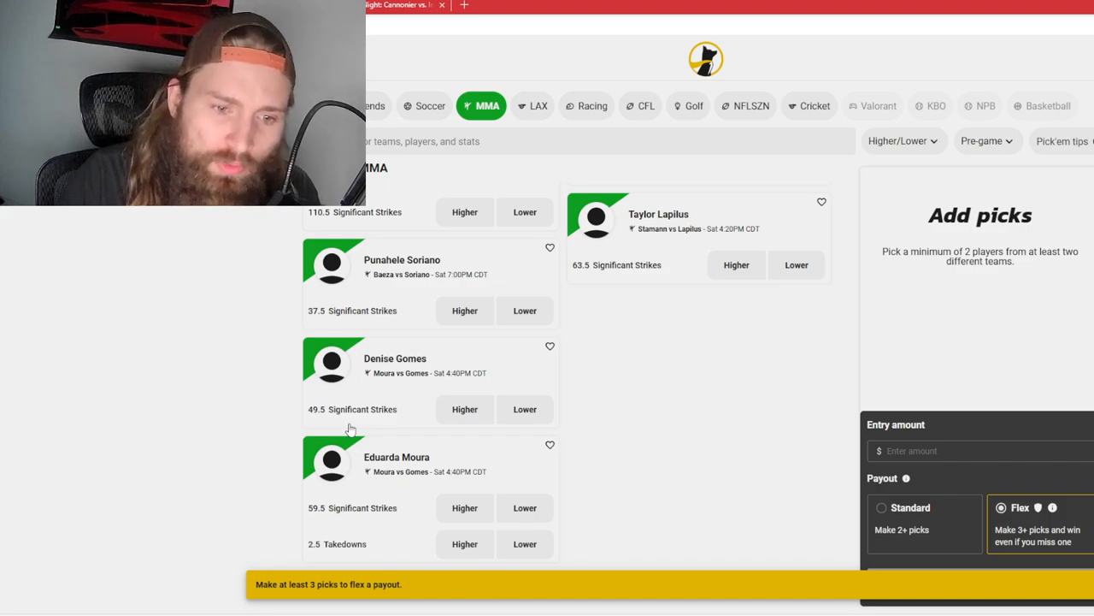
pyautogui.moveTo(411, 569)
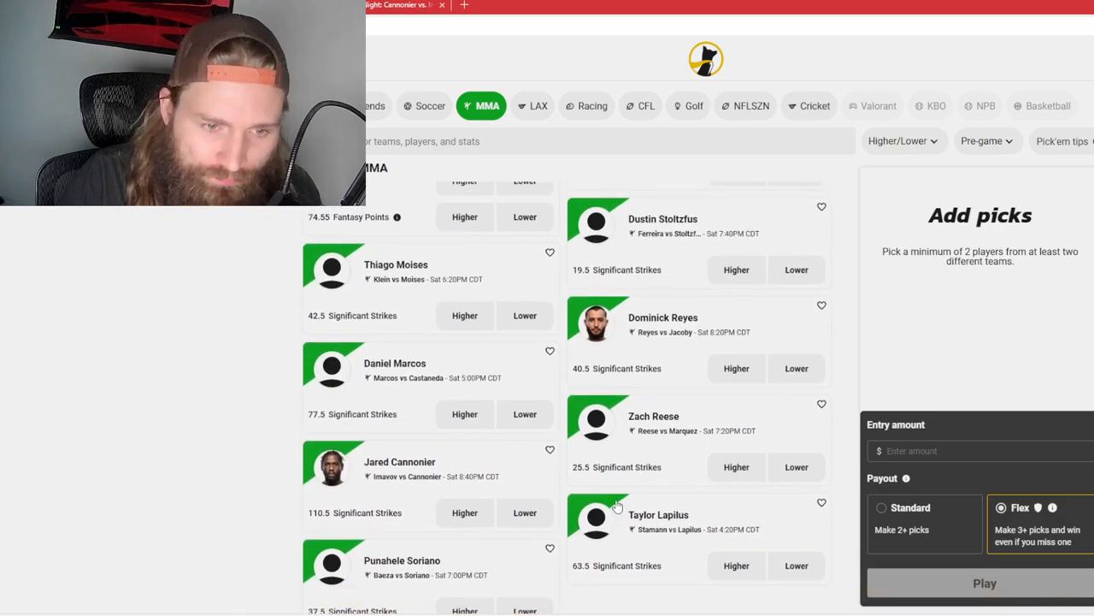
pyautogui.moveTo(427, 499)
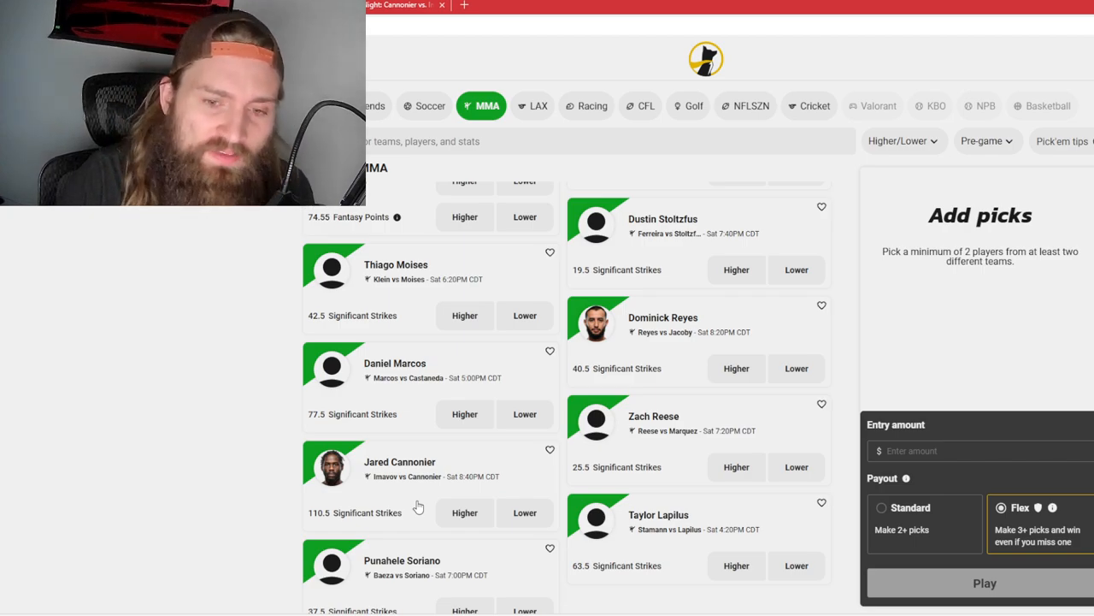
pyautogui.scroll(3)
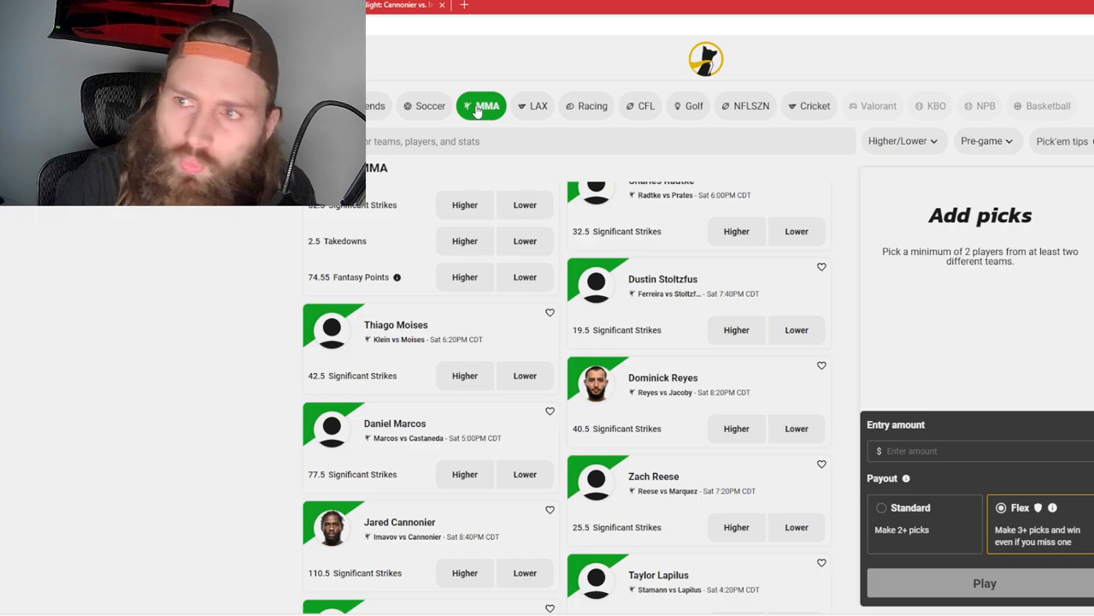
pyautogui.scroll(3)
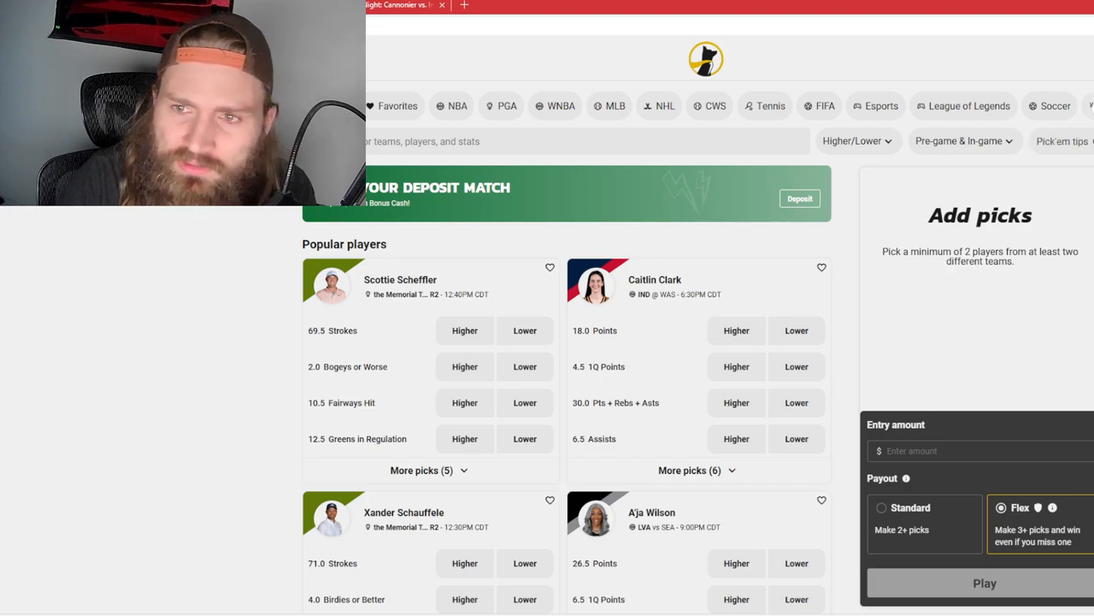
# - Show the full list of All MMA props via the MMA sport chip
pyautogui.click(480, 107)
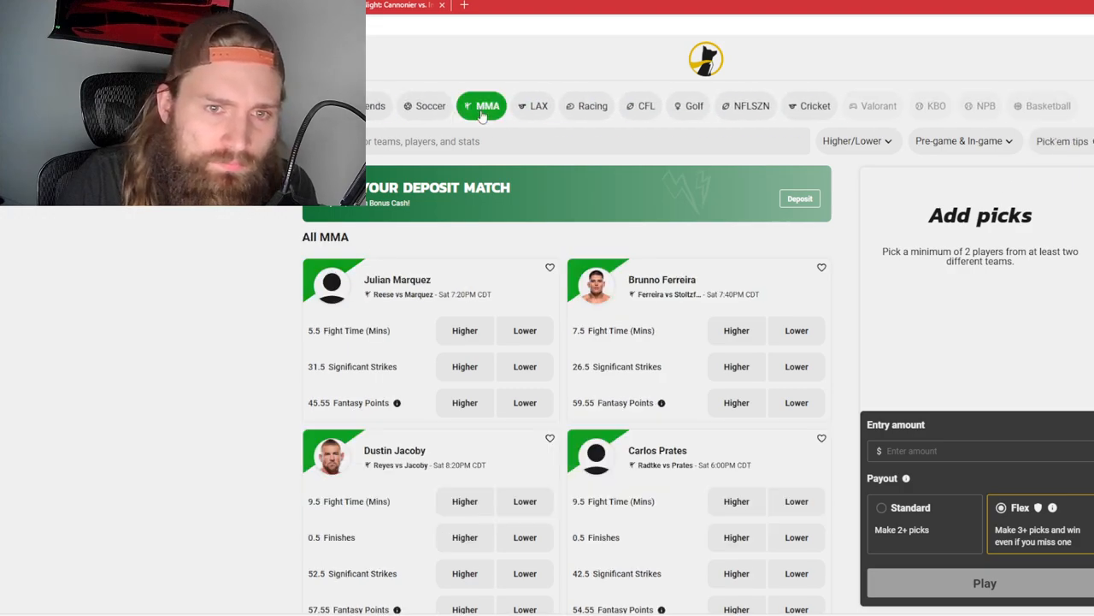
pyautogui.scroll(-3)
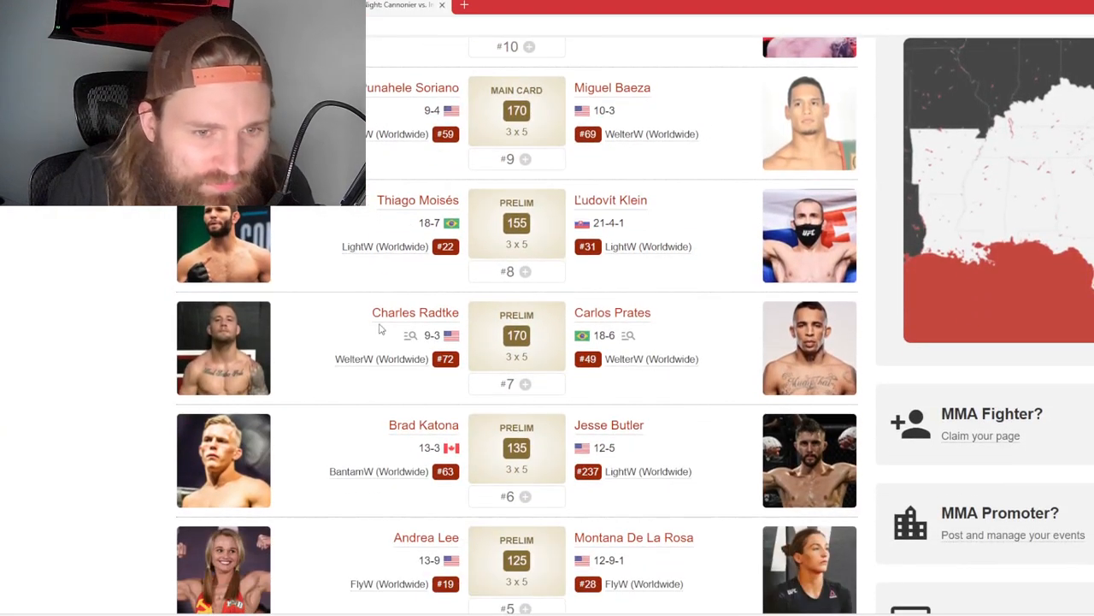
pyautogui.click(416, 311)
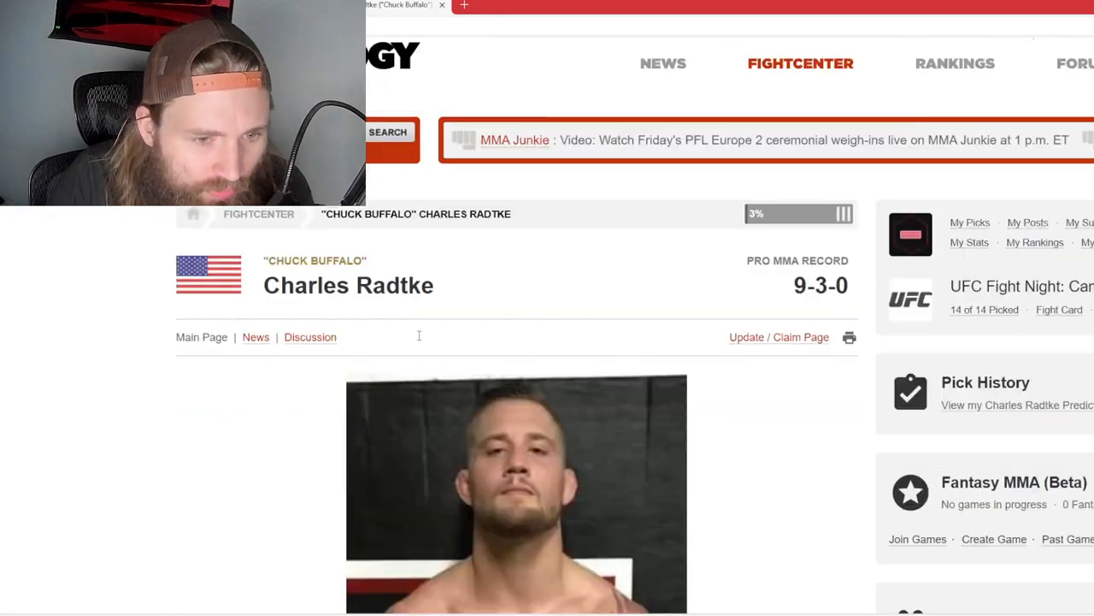
pyautogui.scroll(-3)
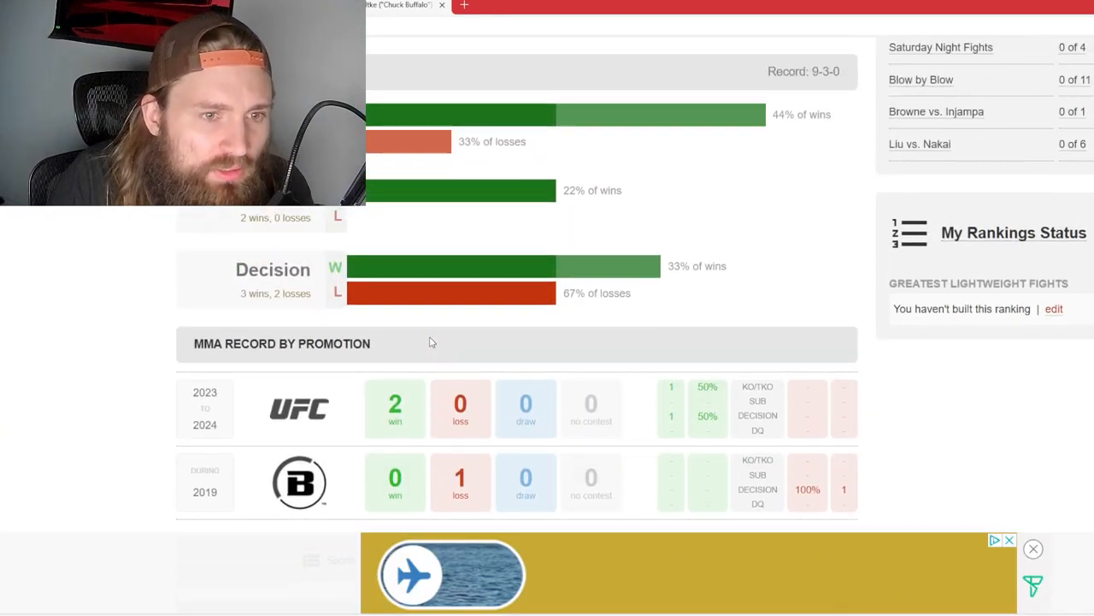
pyautogui.scroll(3)
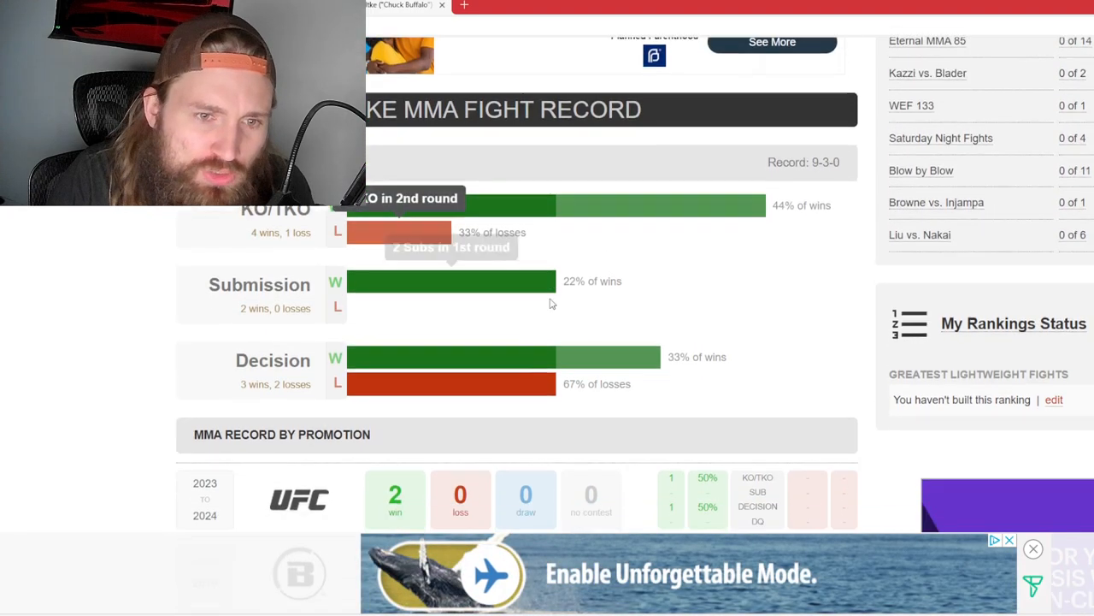
pyautogui.scroll(-3)
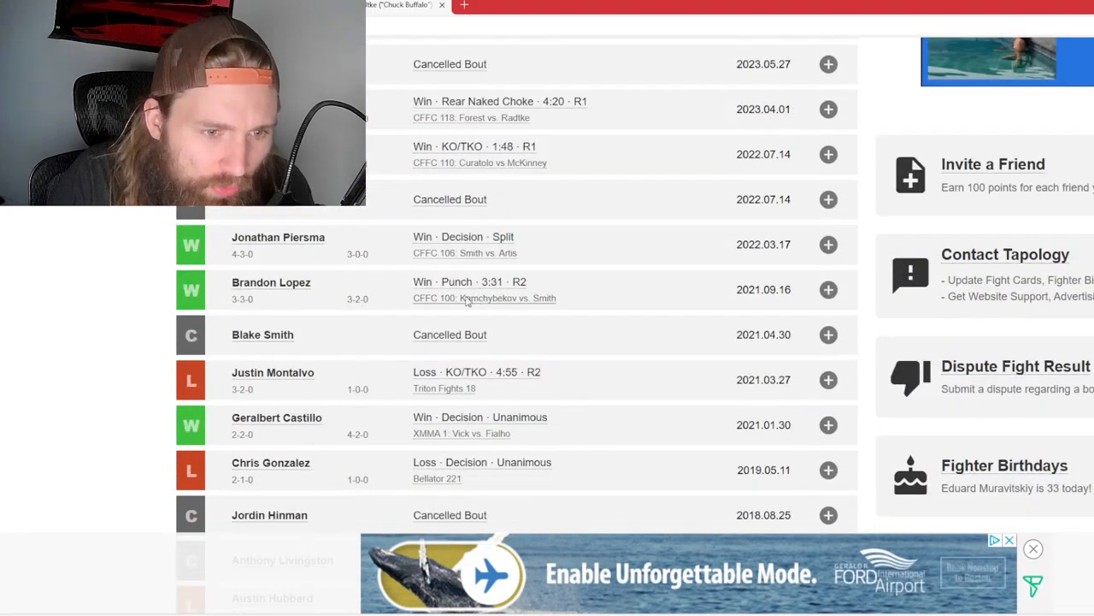
pyautogui.scroll(-3)
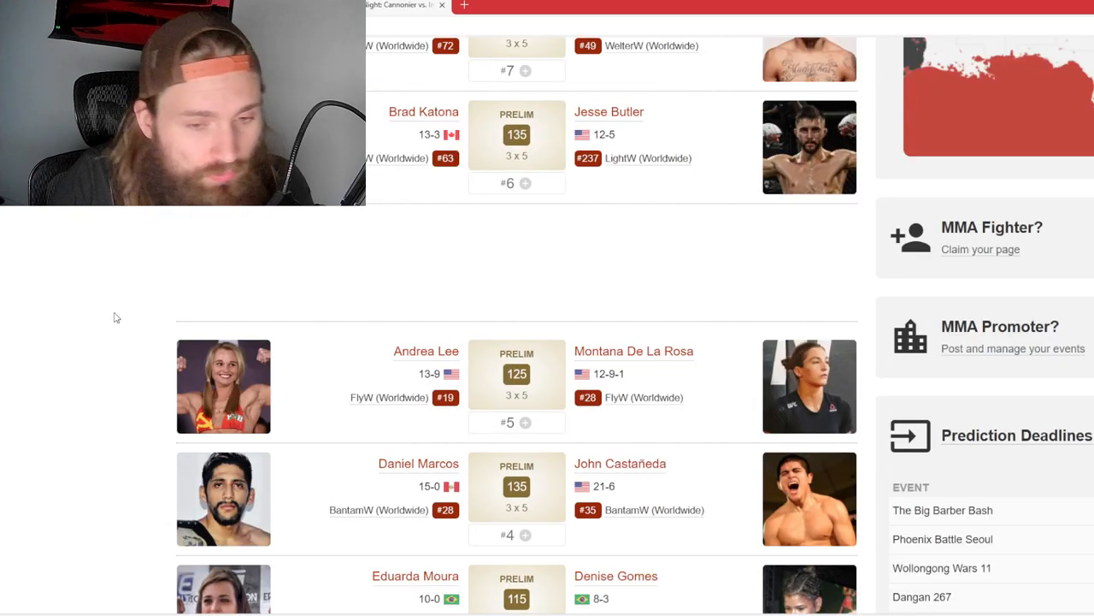
pyautogui.scroll(-3)
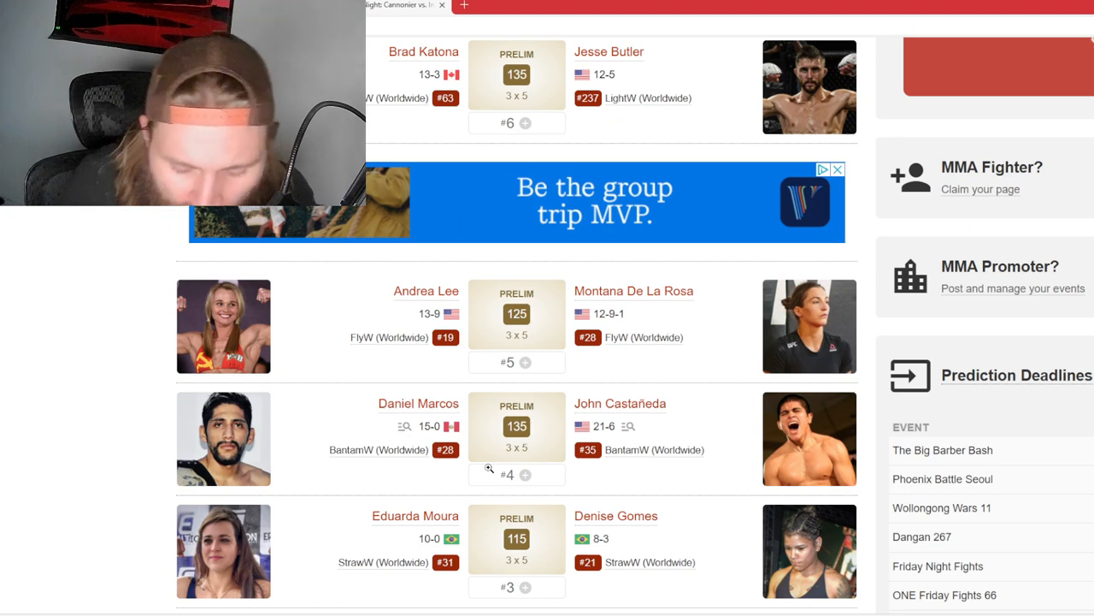
pyautogui.click(837, 169)
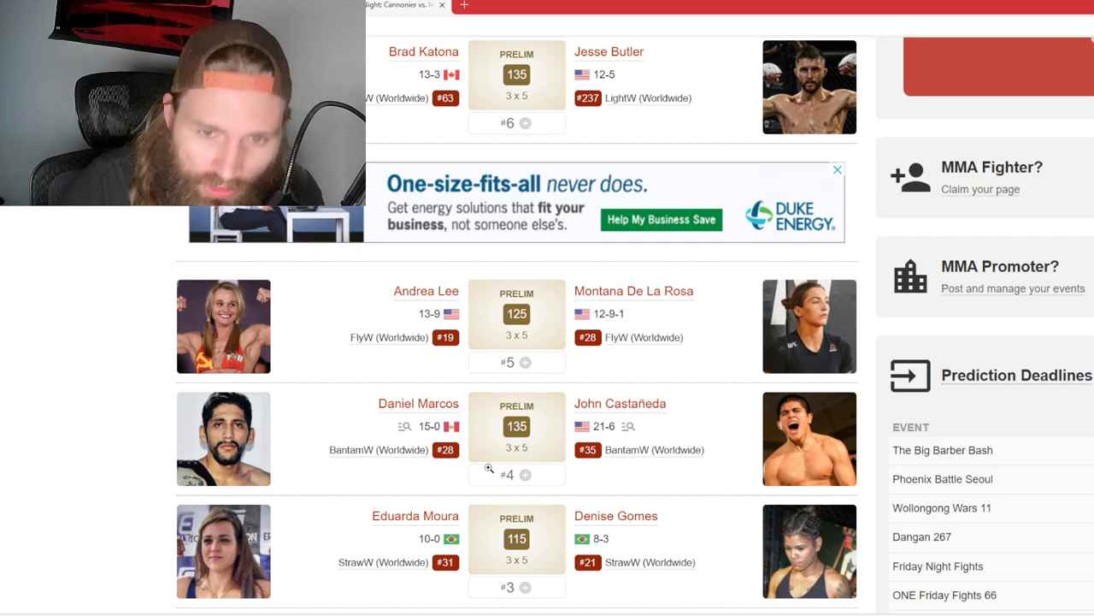
pyautogui.scroll(3)
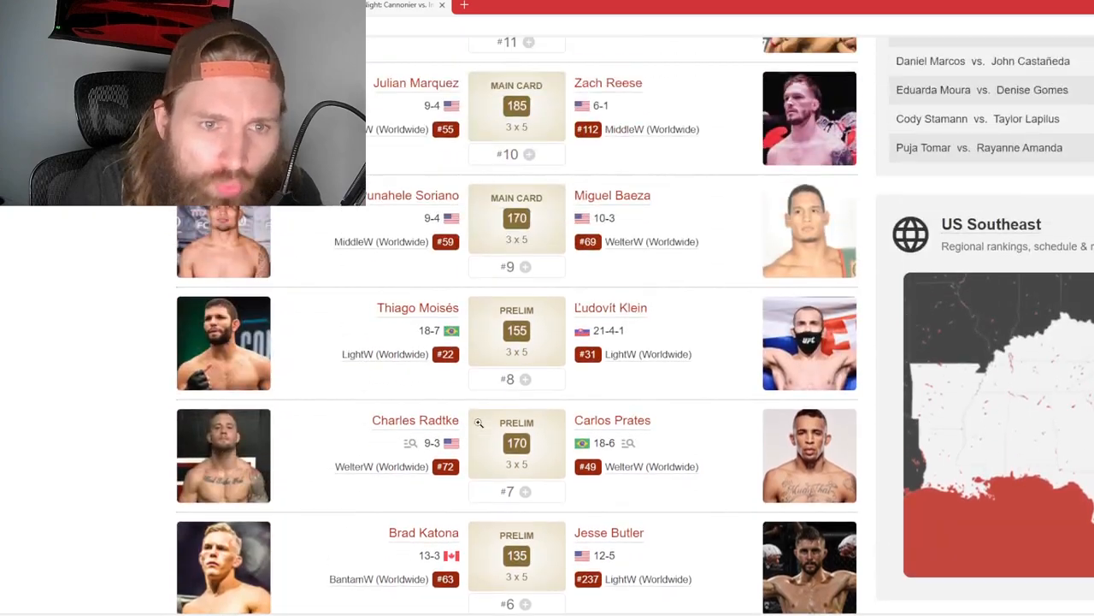
# - Open Punahele Soriano's Tapology profile and scroll down to his bout history
pyautogui.click(414, 195)
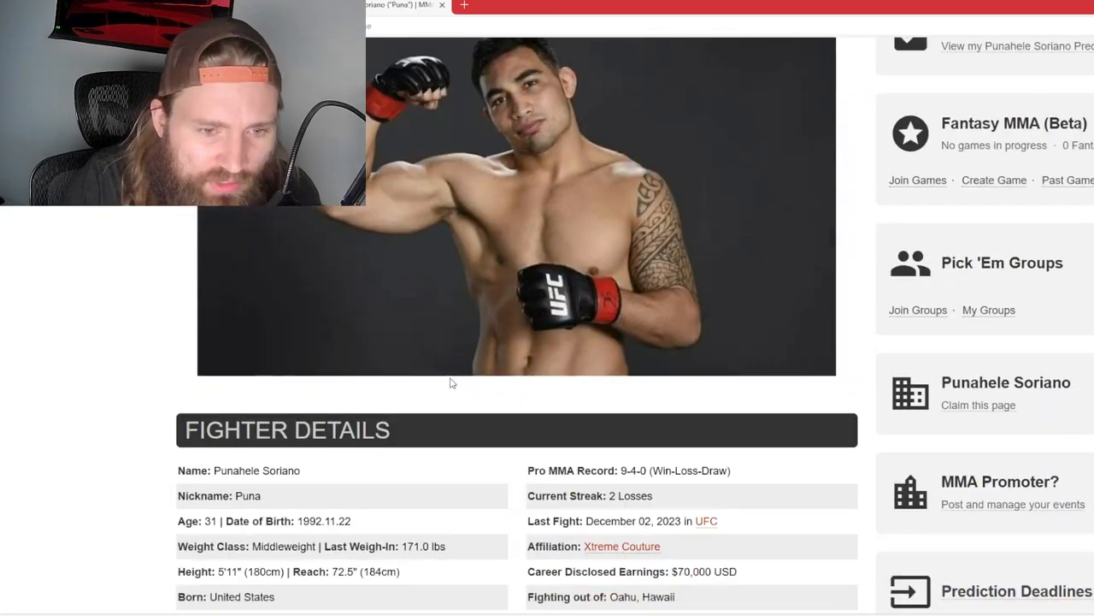
pyautogui.scroll(-3)
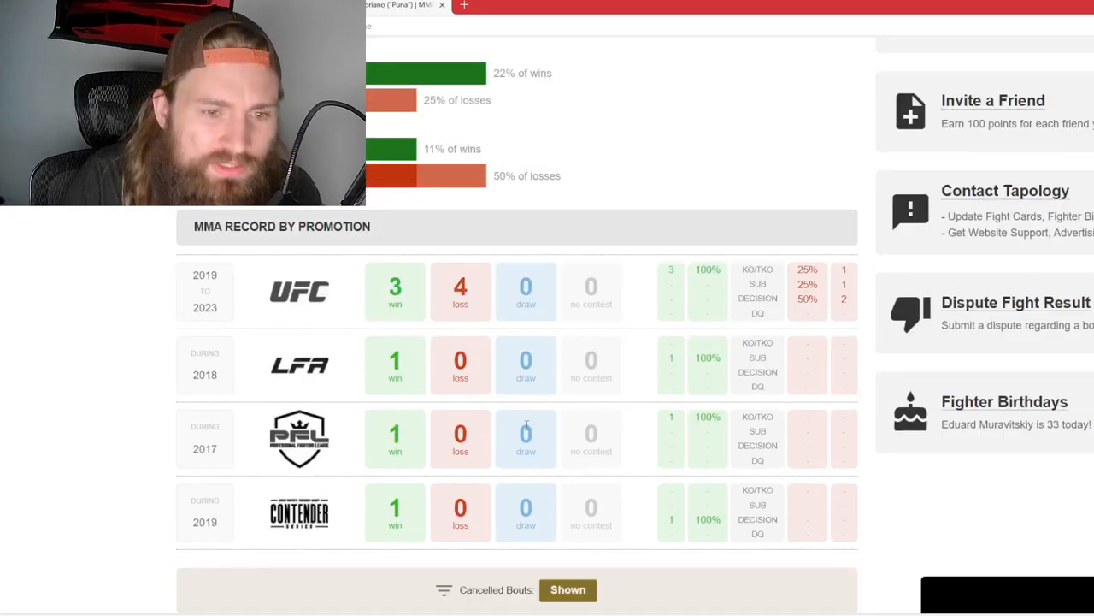
pyautogui.scroll(-3)
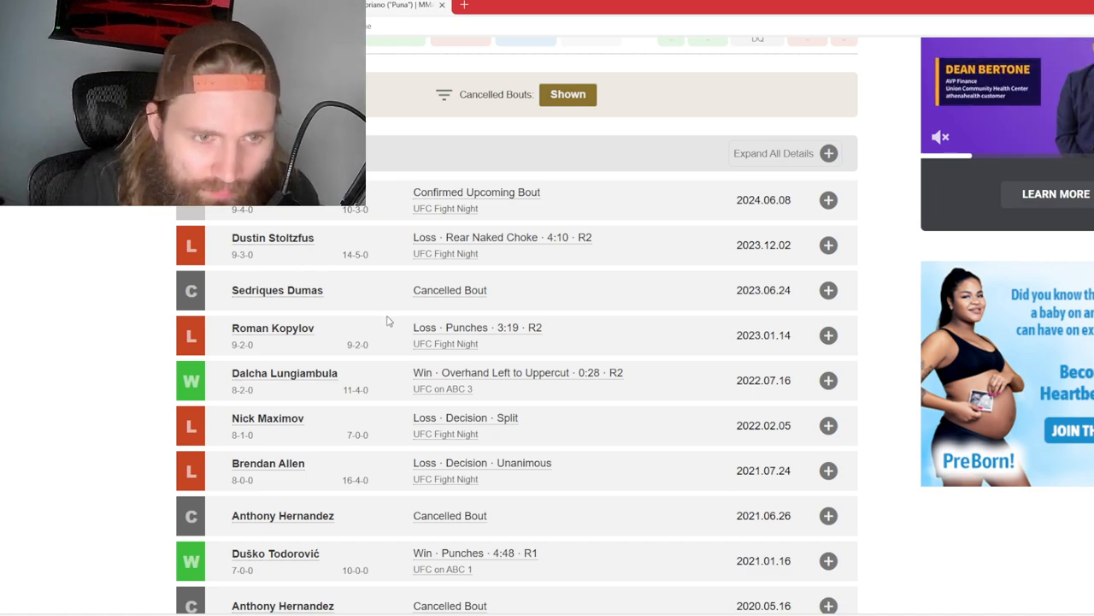
pyautogui.moveTo(382, 322)
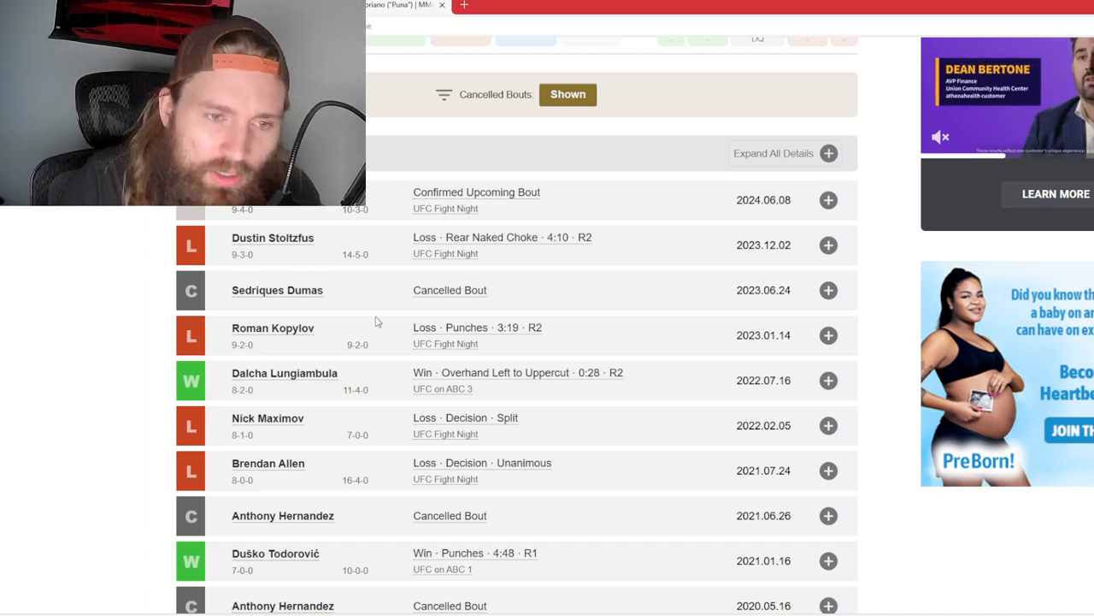